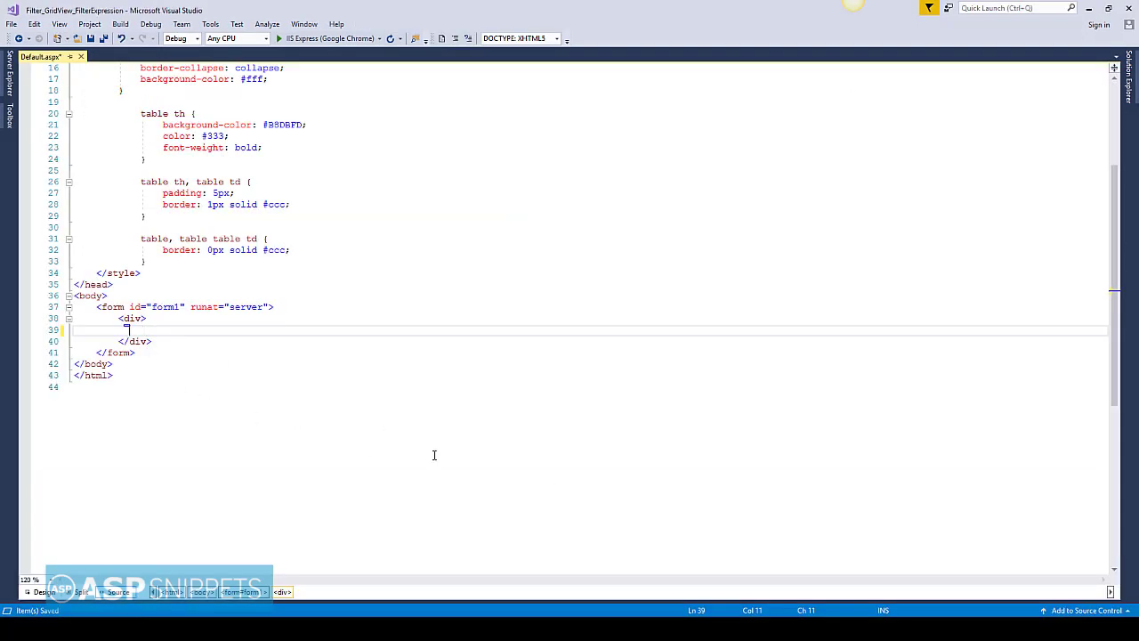
- Add a <span> label reading 'Search Customer:' inside the form's div
text(<span></span>)
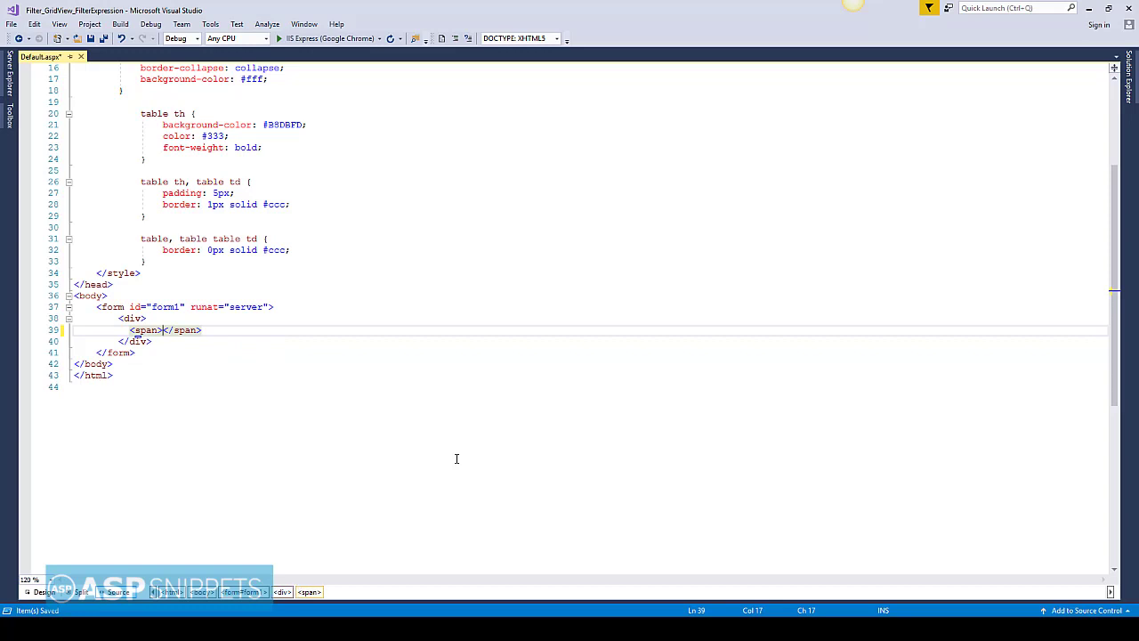
text(Search Customer)
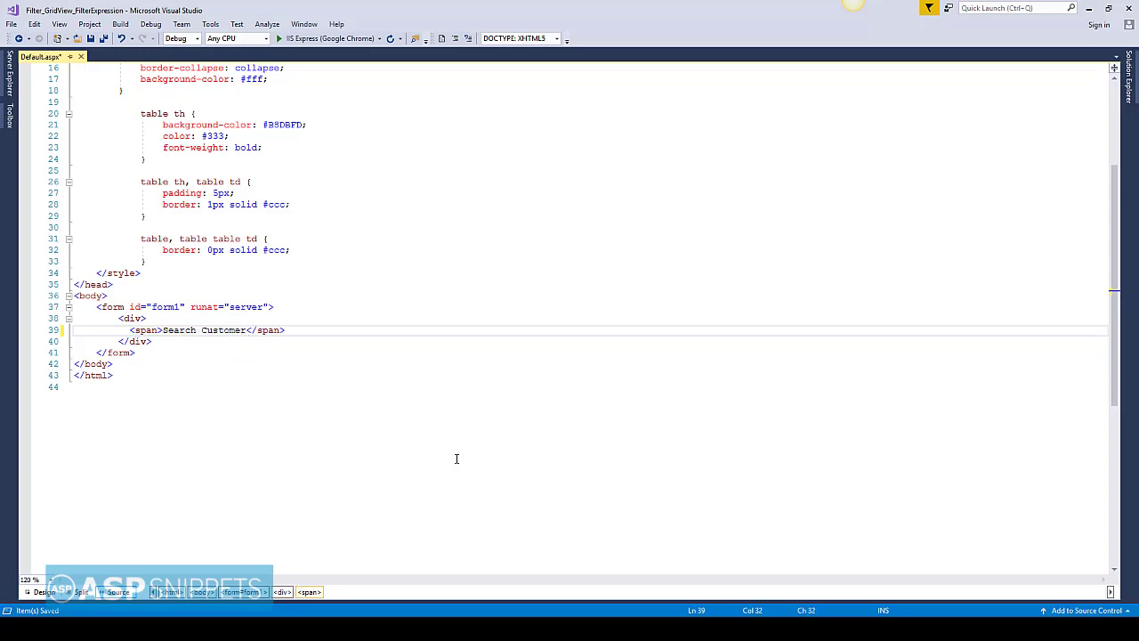
text(:)
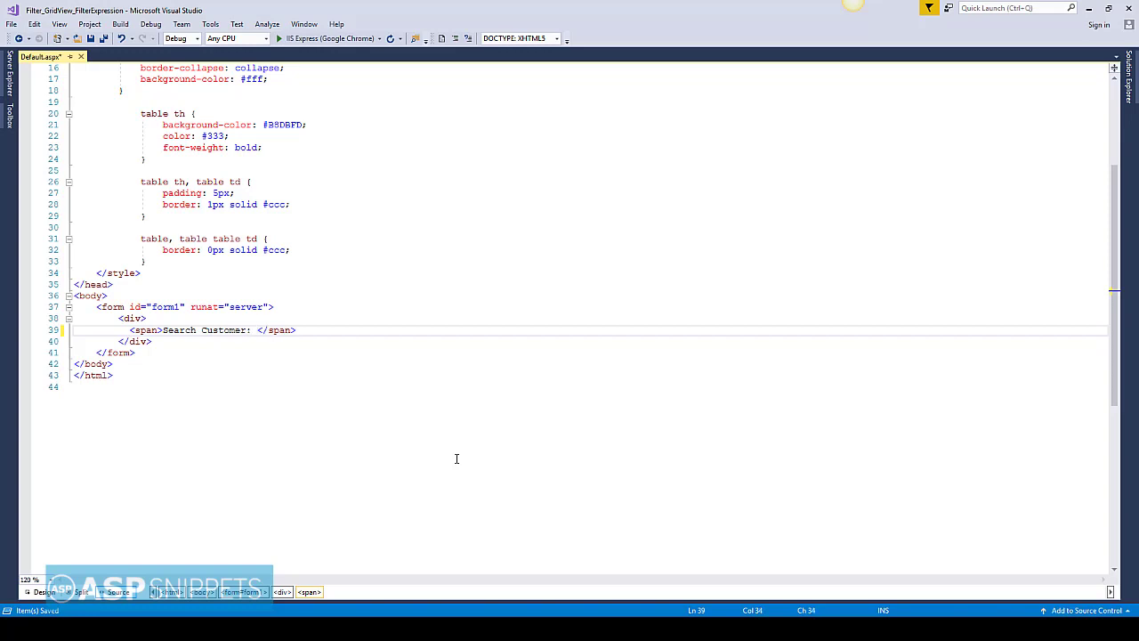
key(enter)
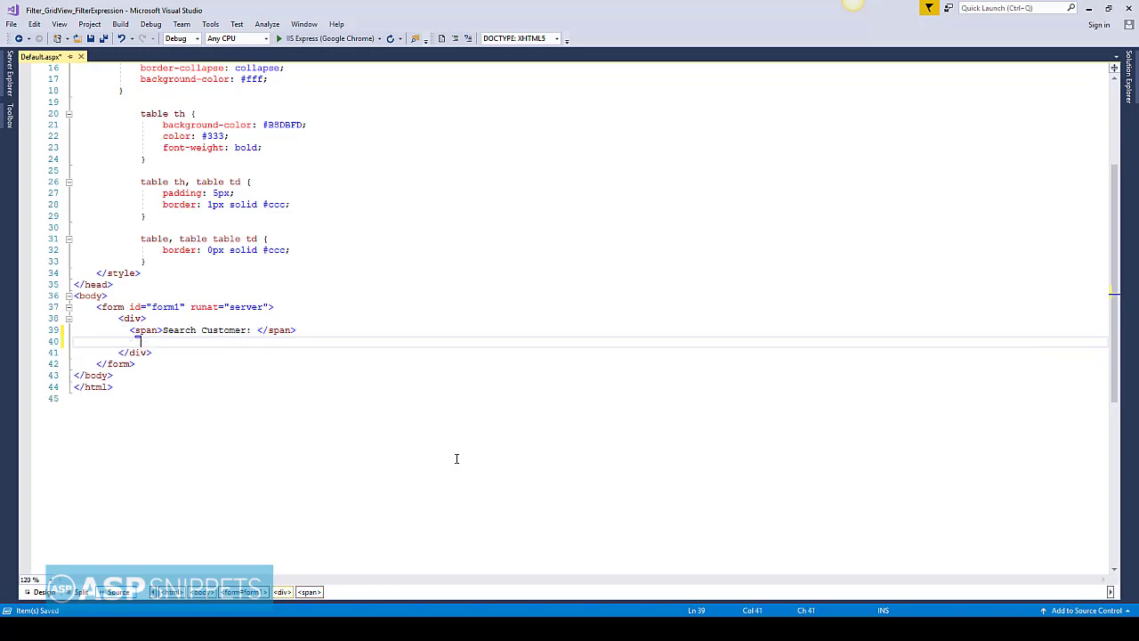
- Add a server-side asp:TextBox with ID txtSearch below the label
text(<asp)
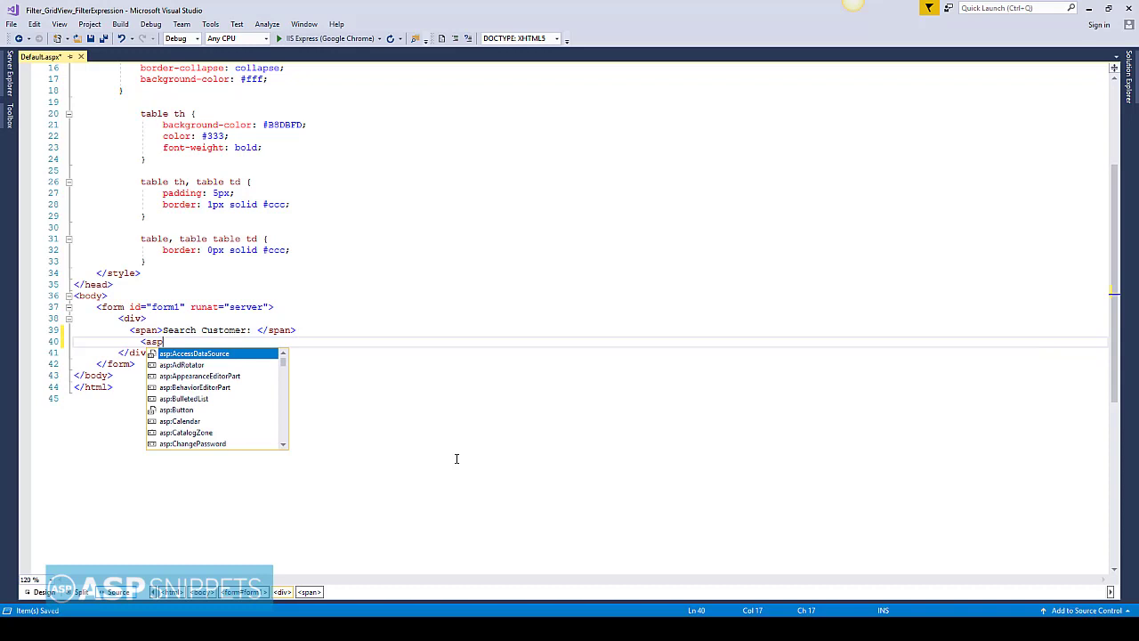
text(:TextBox)
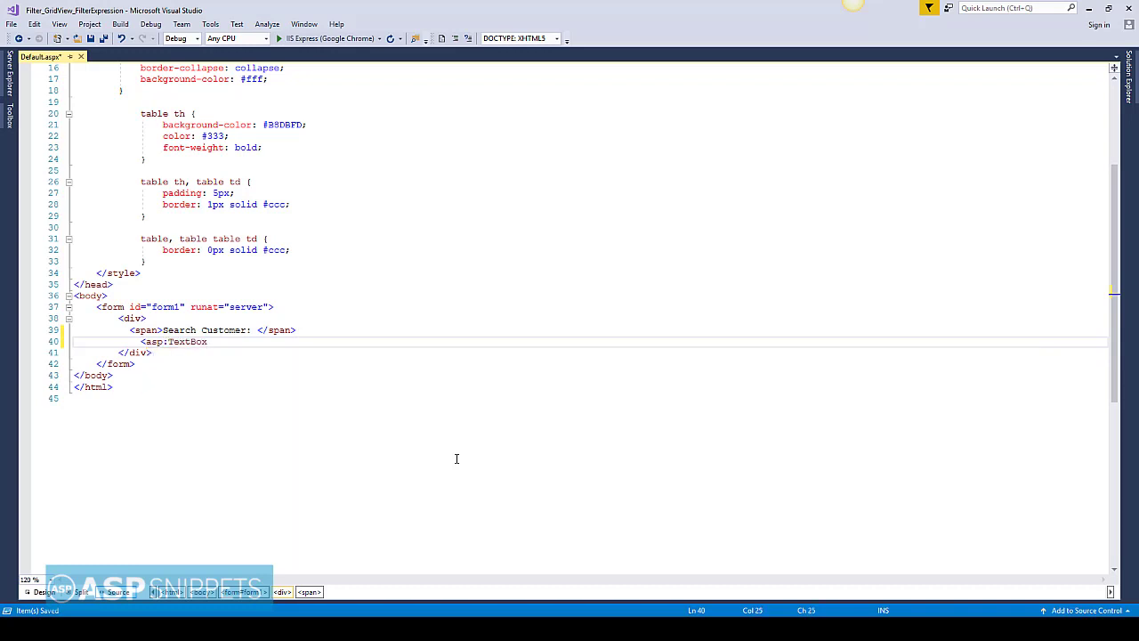
text(ID="")
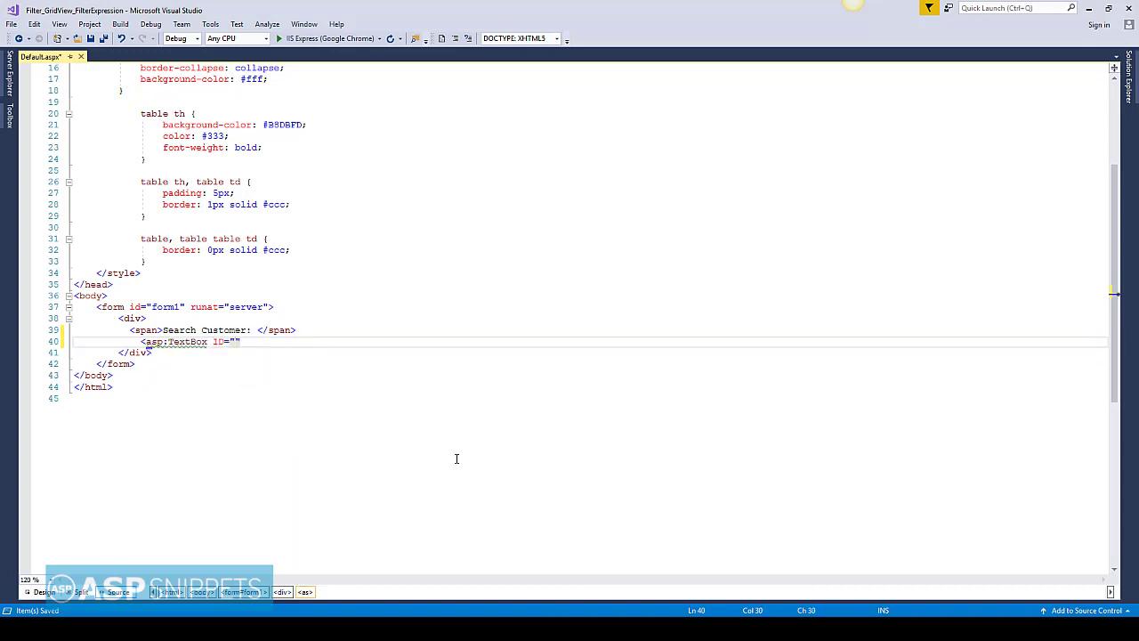
text(txt)
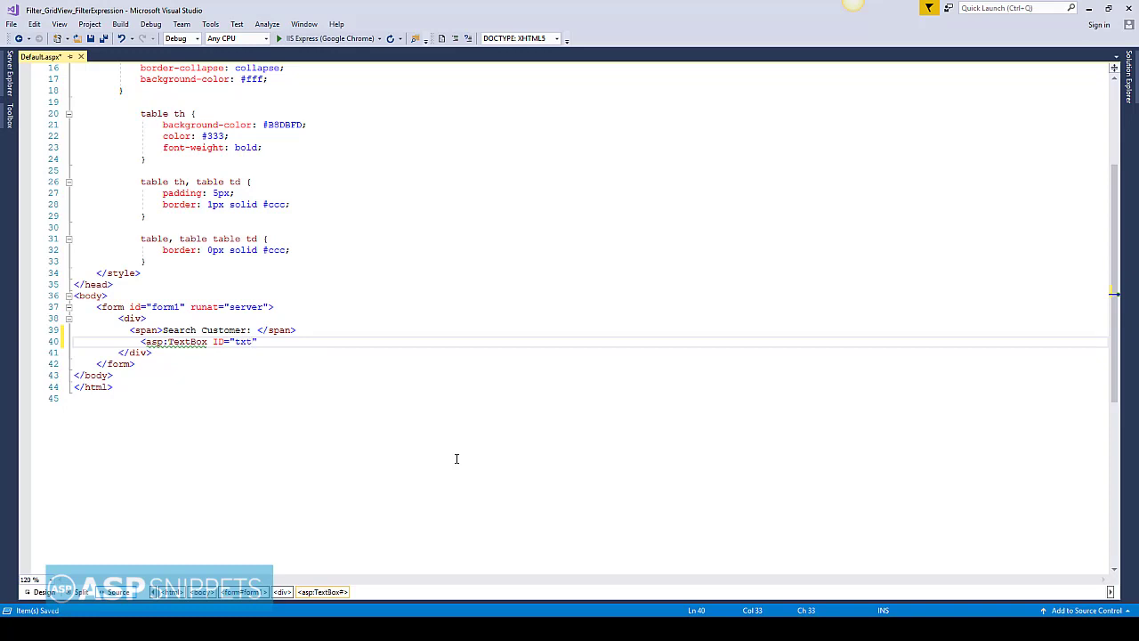
text(Search)
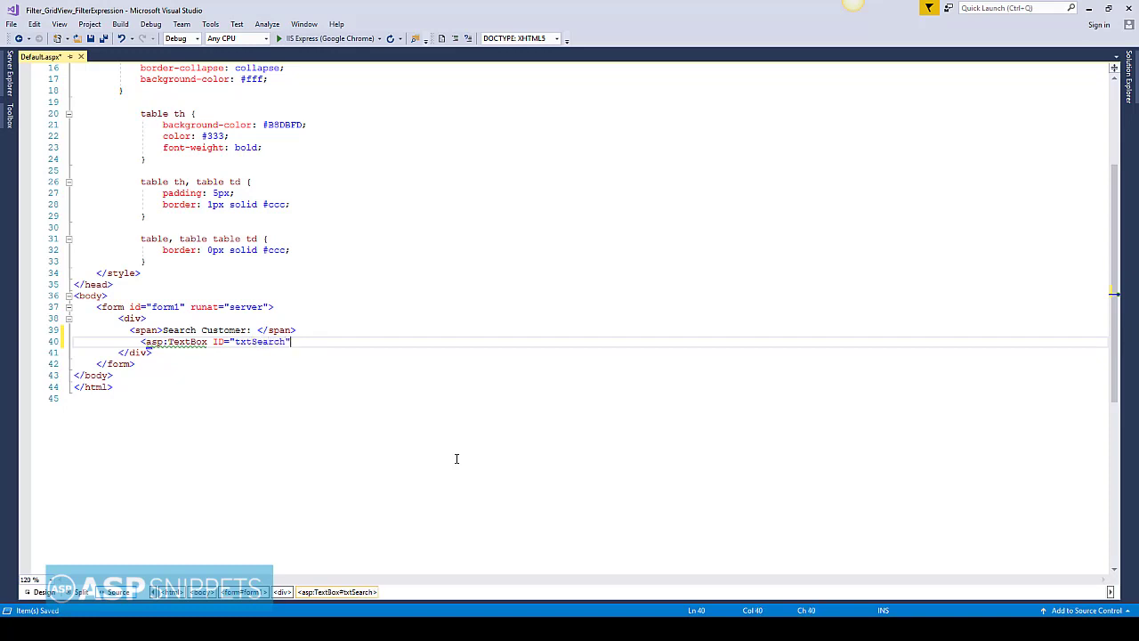
text(runat=")
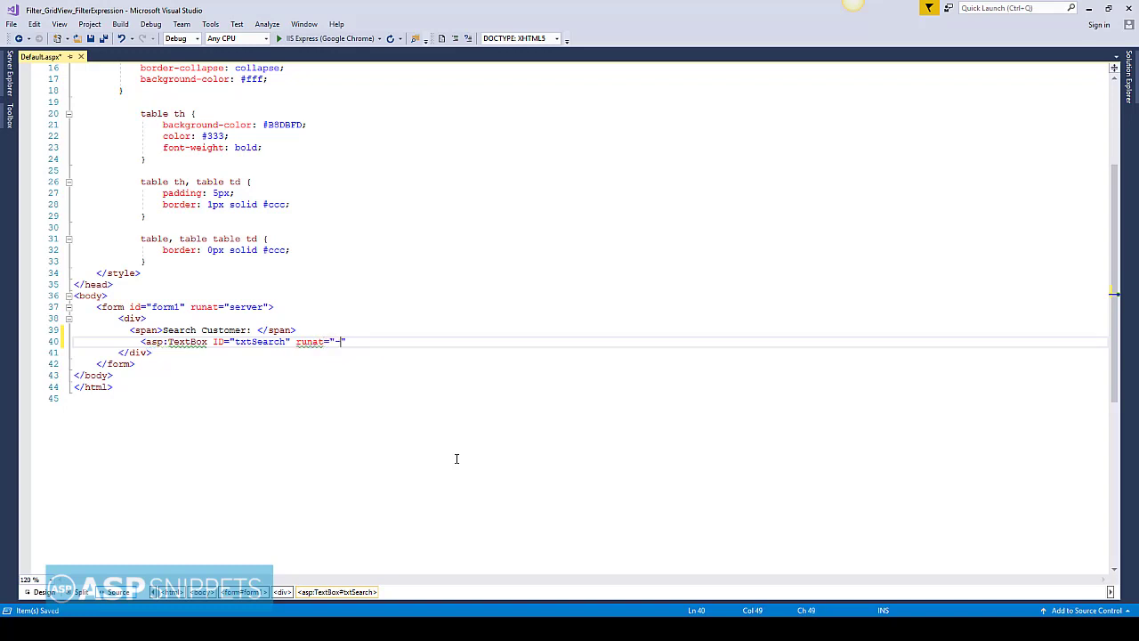
text(server)
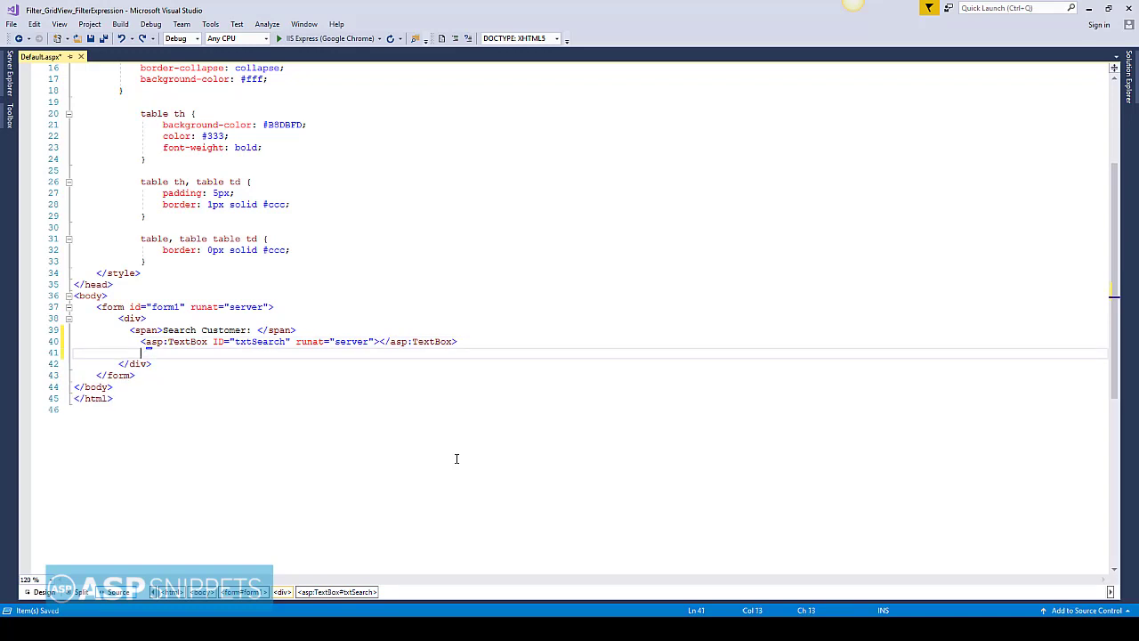
- Add asp:Button btnSearch with Text 'Search', followed by an <hr /> line
text(<asp:)
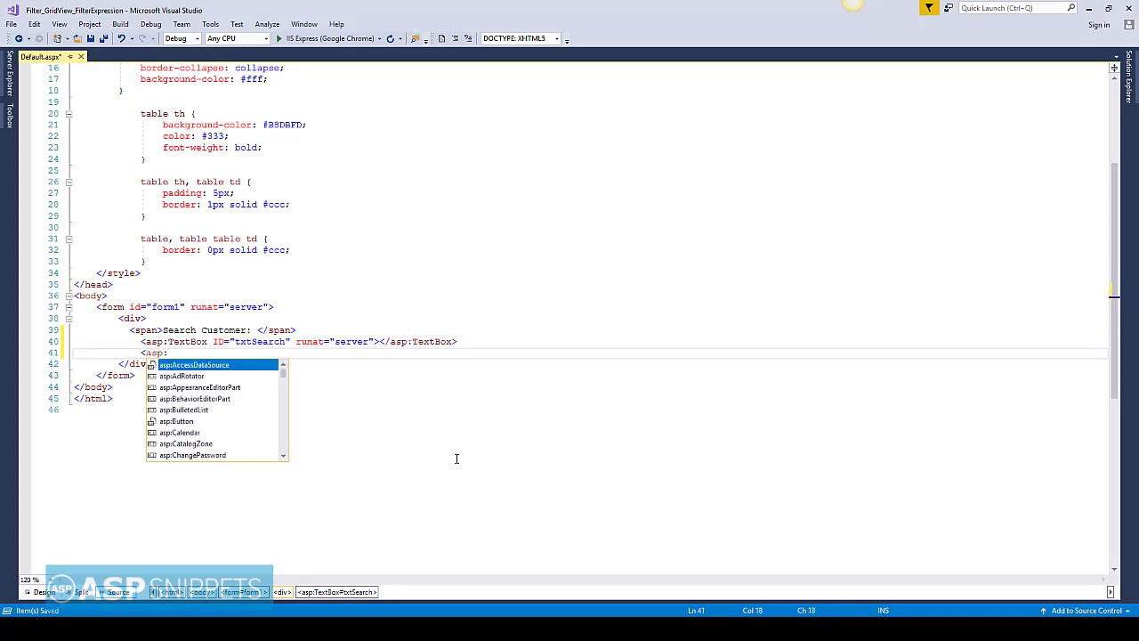
text(B)
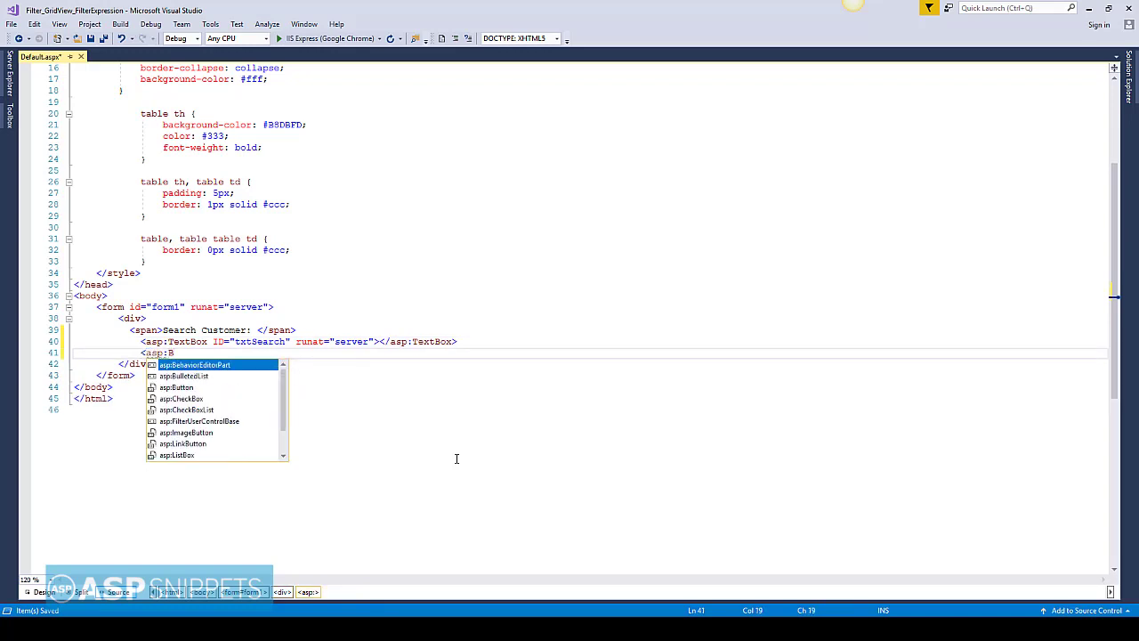
text(Button)
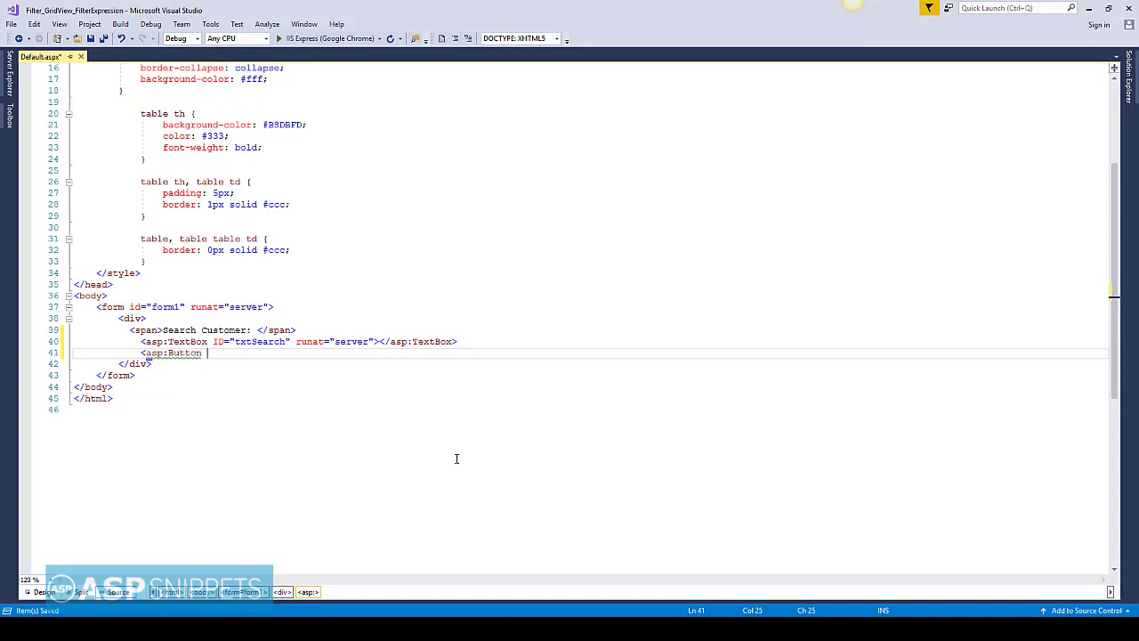
text(ID="btn")
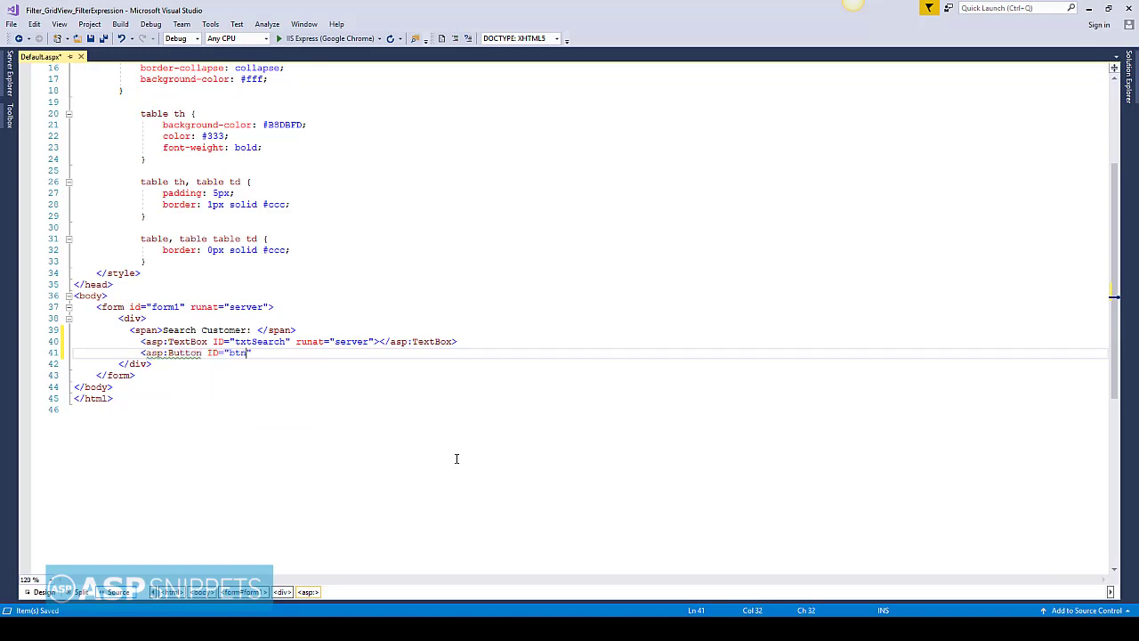
text(nSearch)
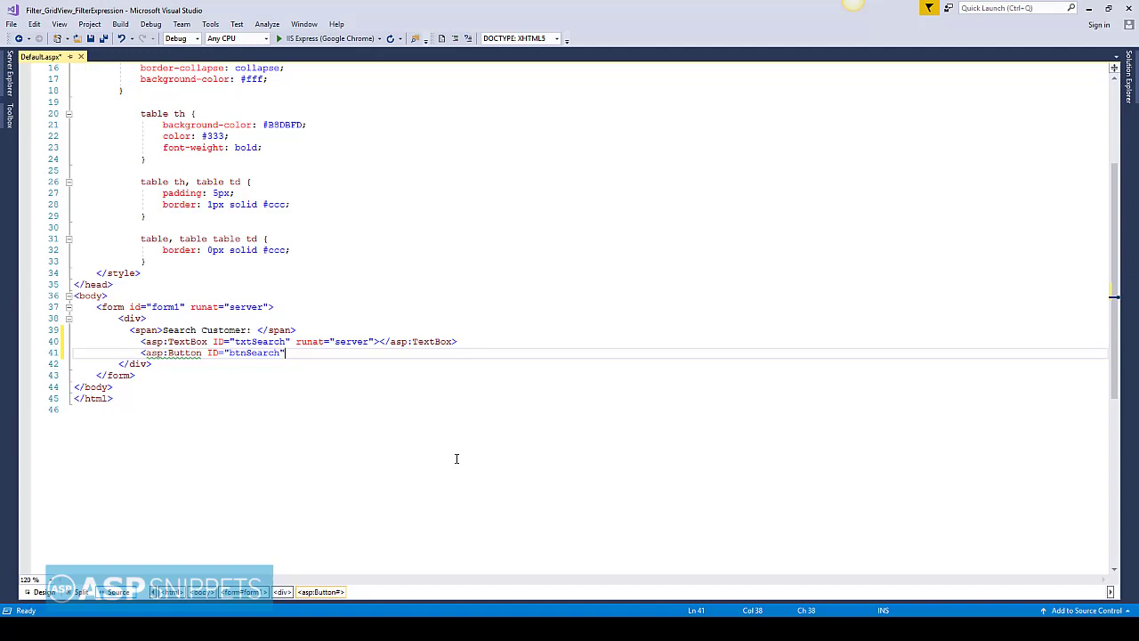
text(runat="server)
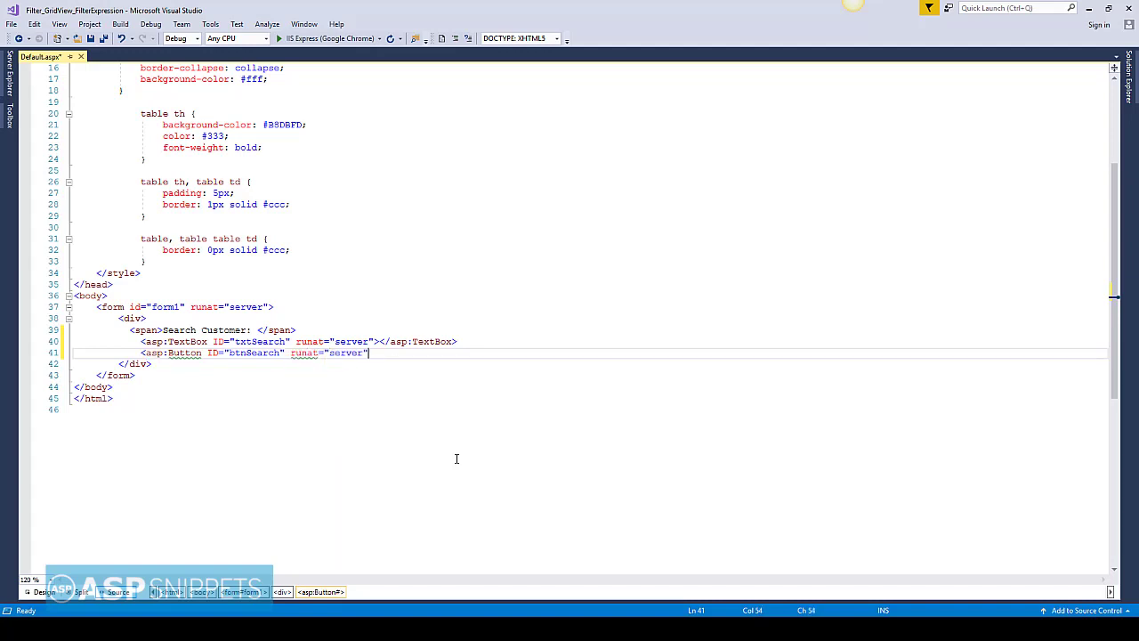
text(Text)
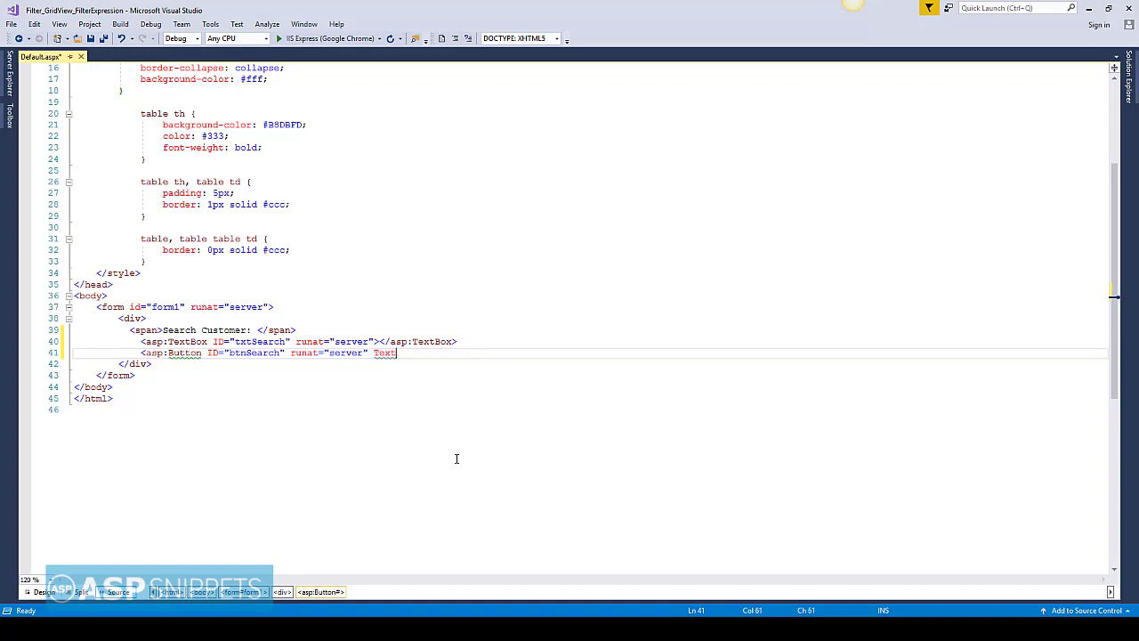
text(="Search" />)
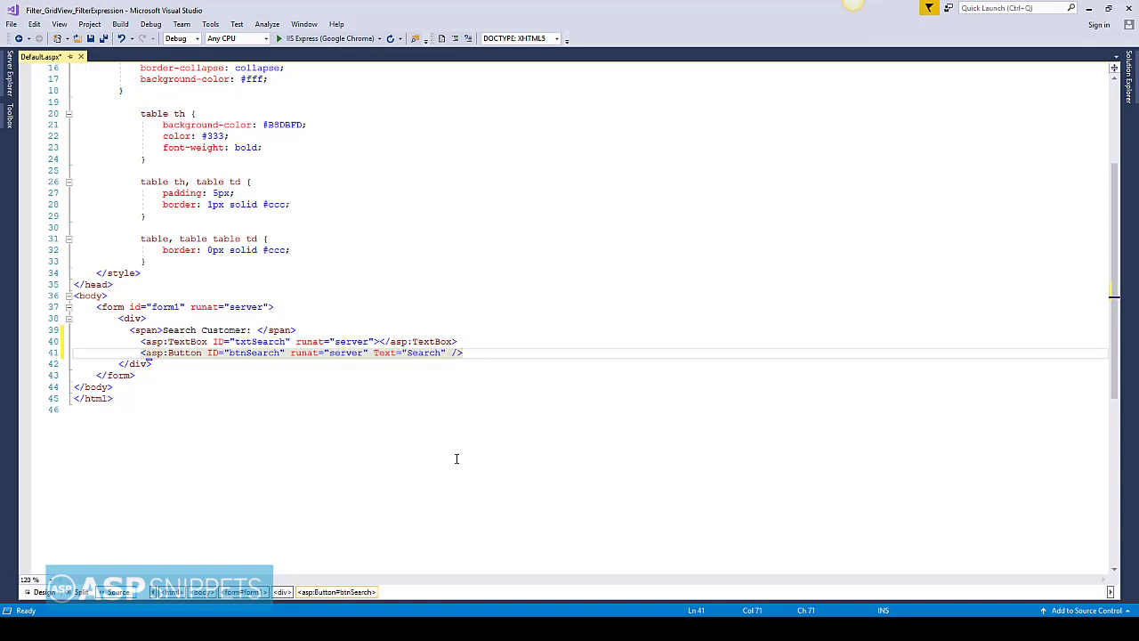
key(enter)
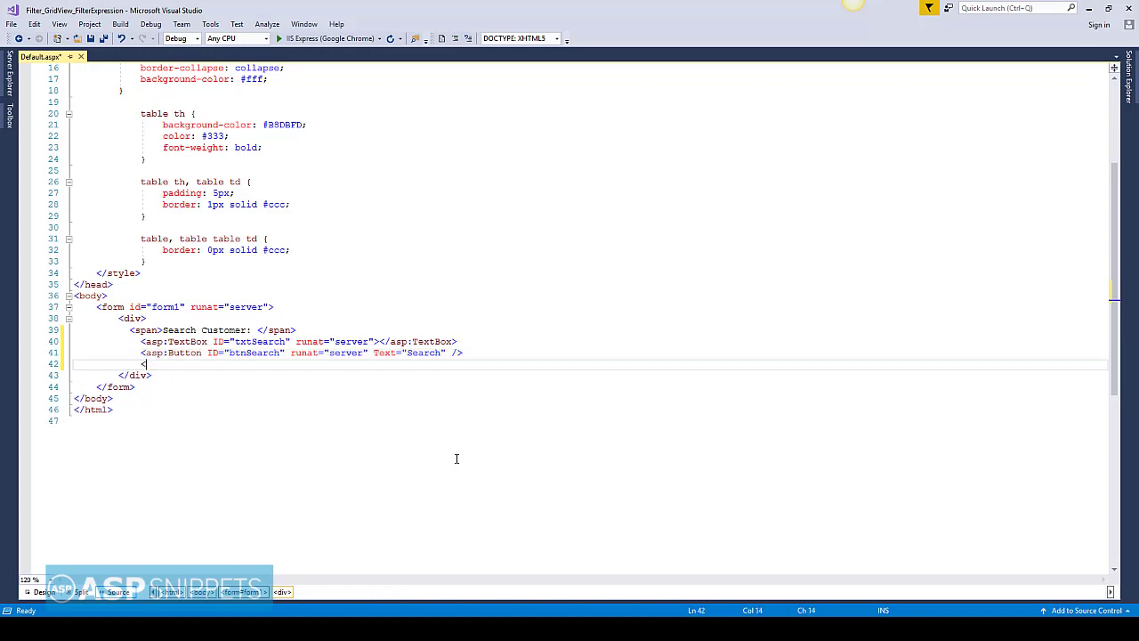
text(hr />)
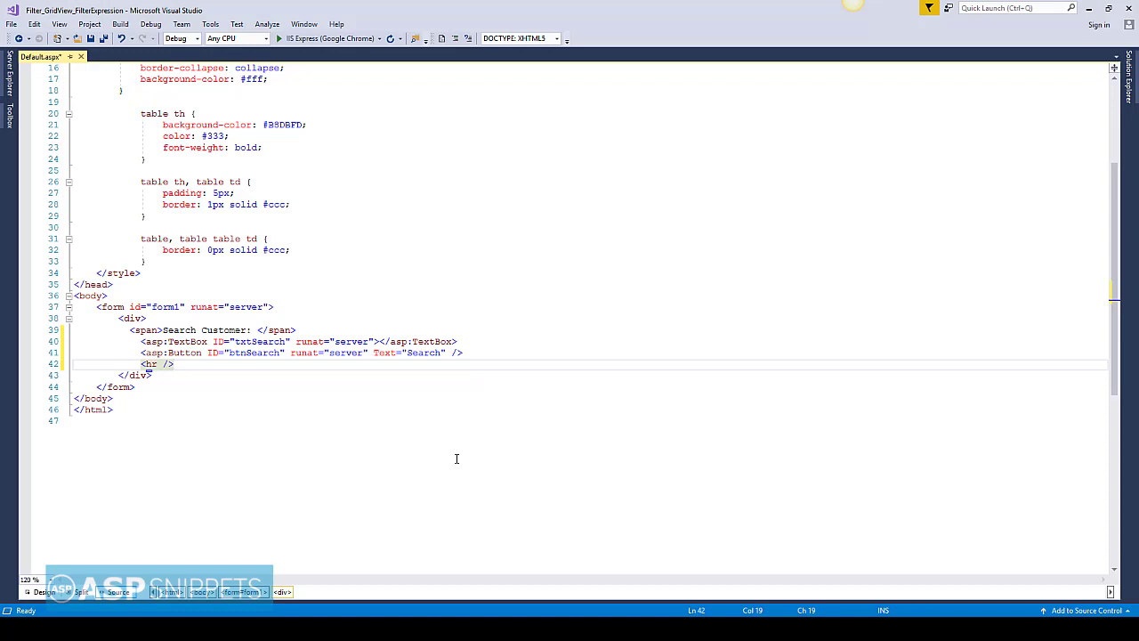
- Insert an asp:GridView with AutoGenerateColumns false and an empty <Columns> block
text(<)
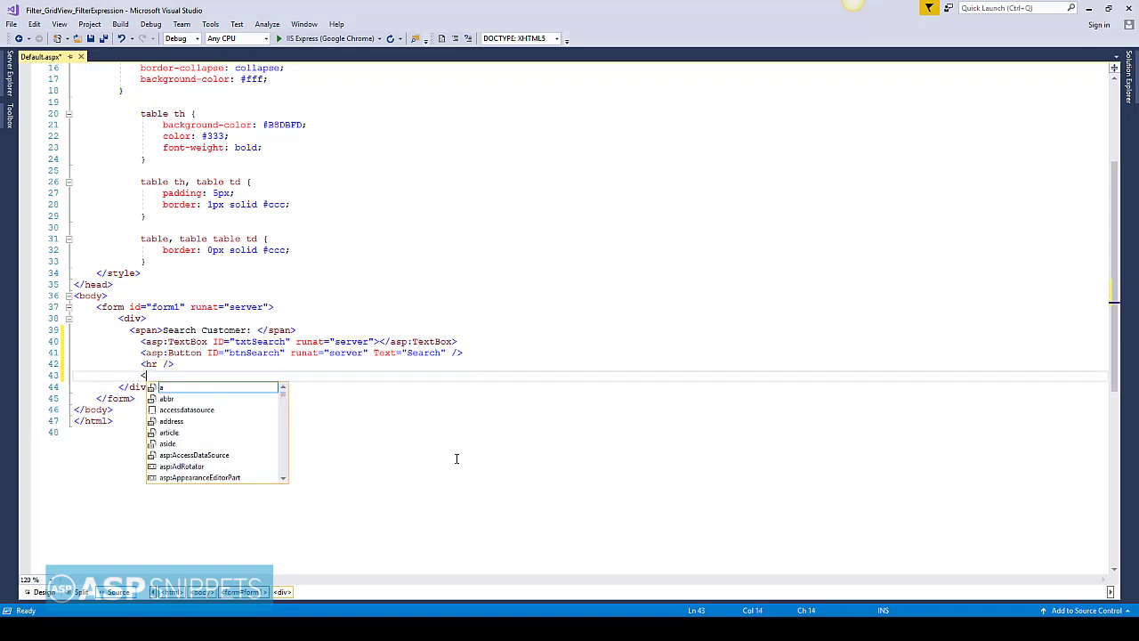
text(sp)
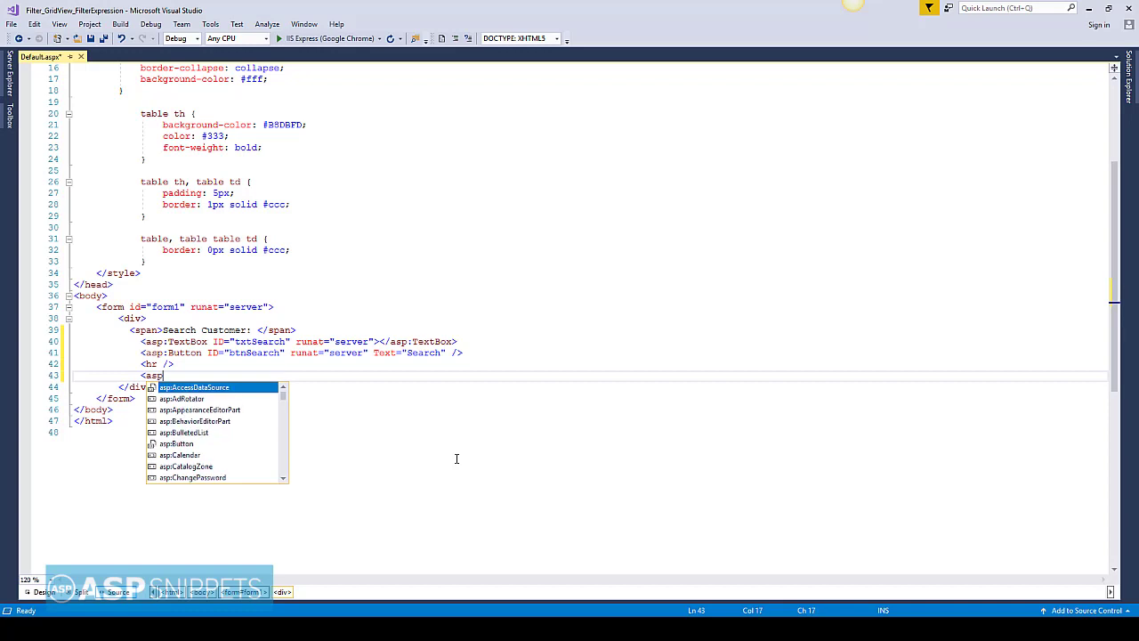
text(Grid)
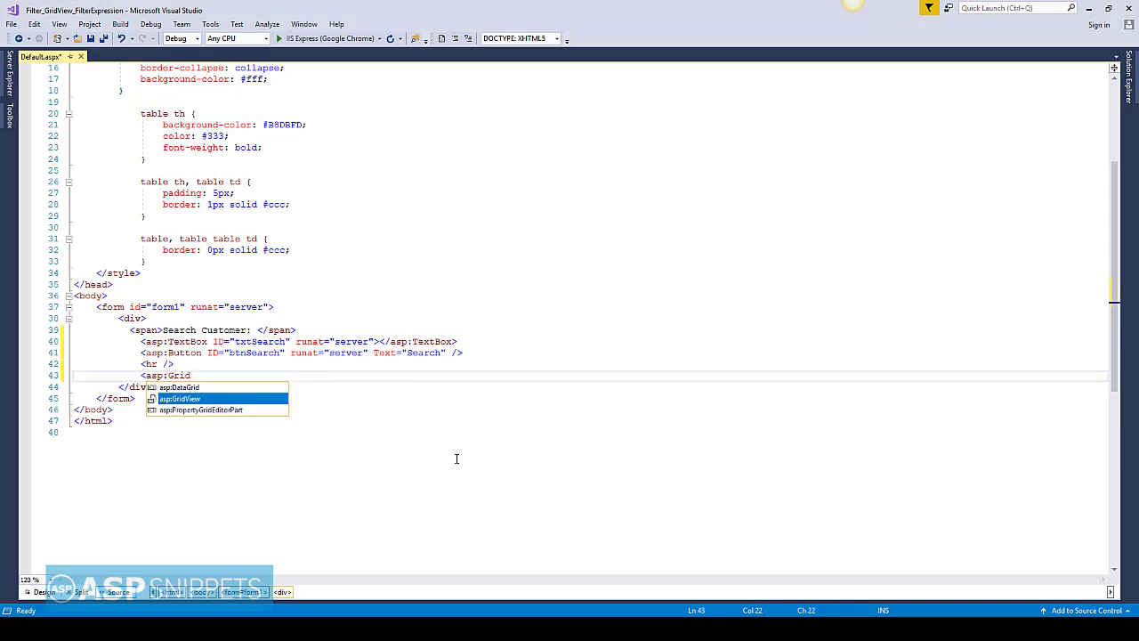
key(Tab)
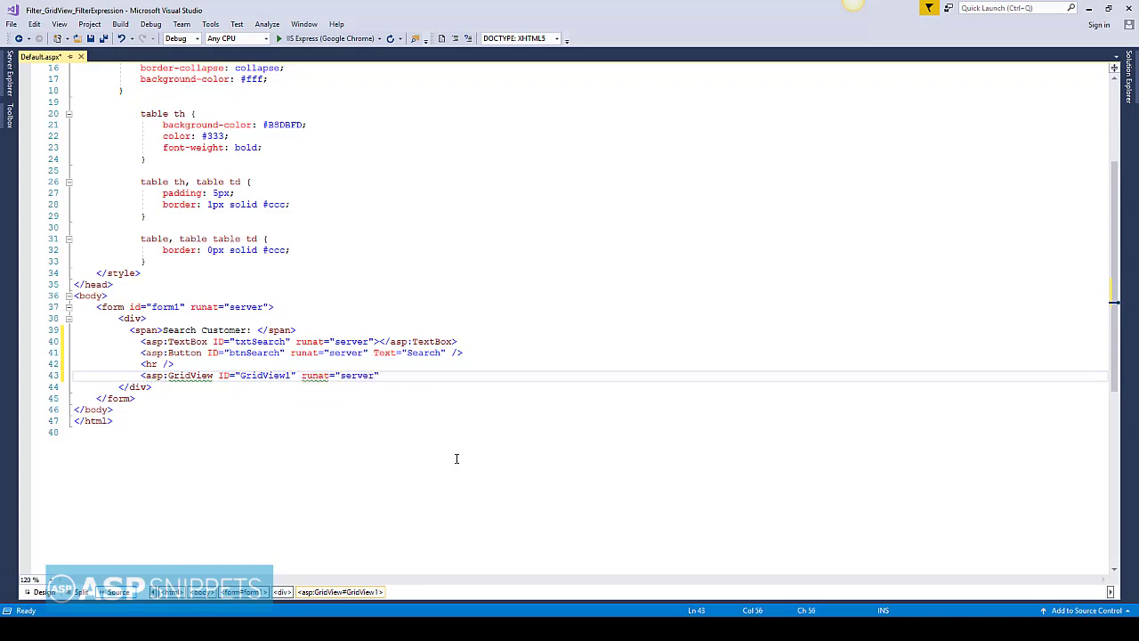
text(autoge)
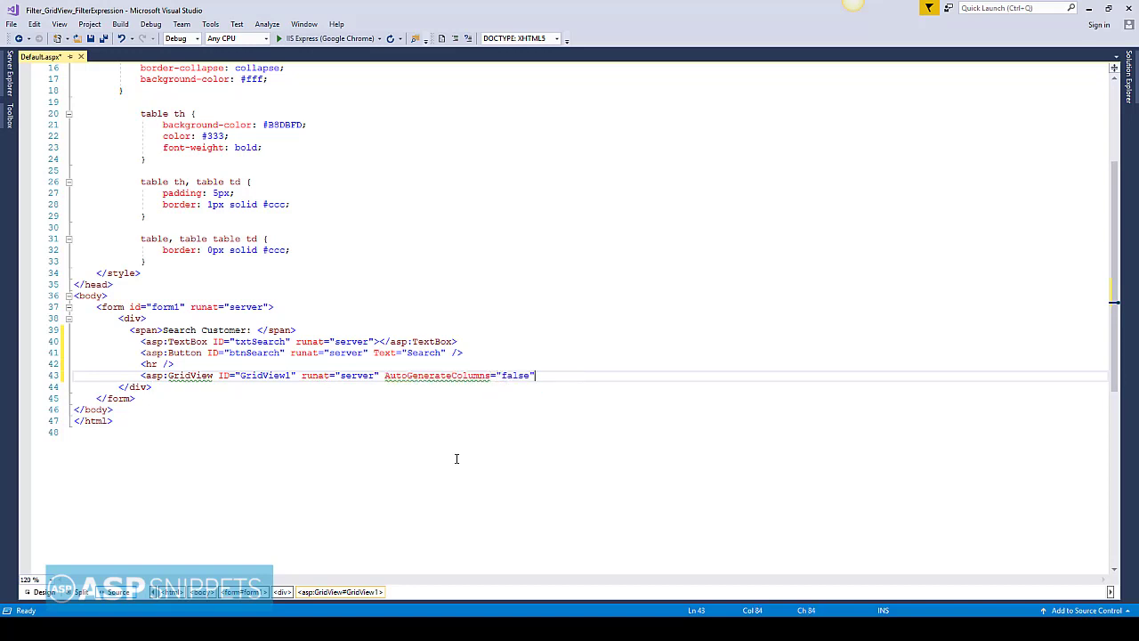
text(>)
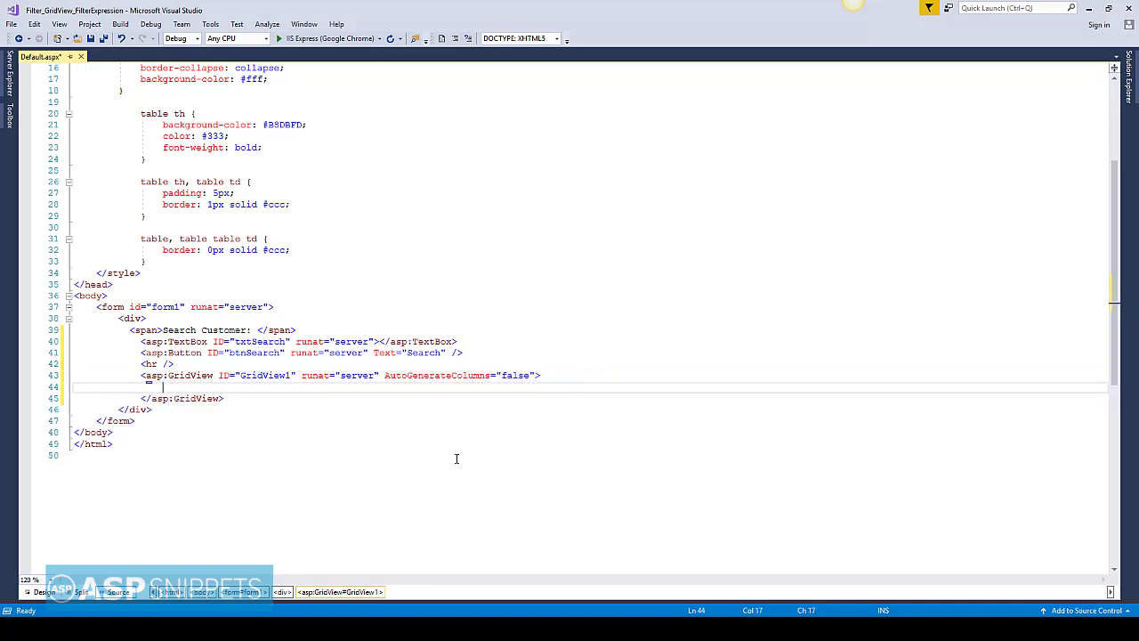
text(<Columns>)
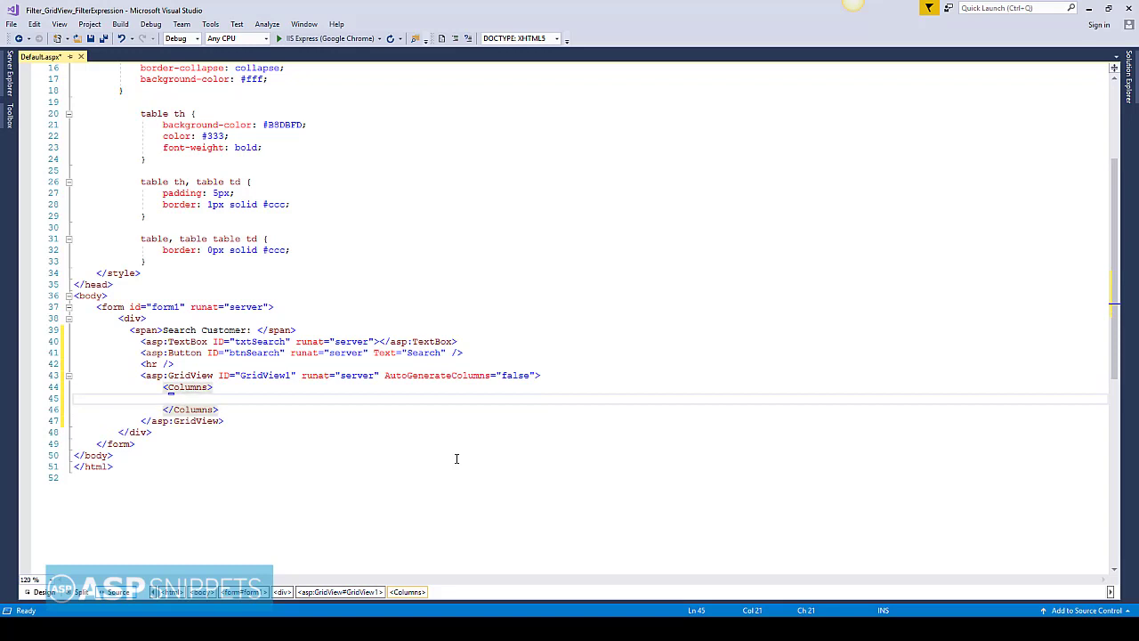
- Add BoundFields ContactName (Name), City and Country at ItemStyle-Width 150, and save
text(<asp:BoundFiel)
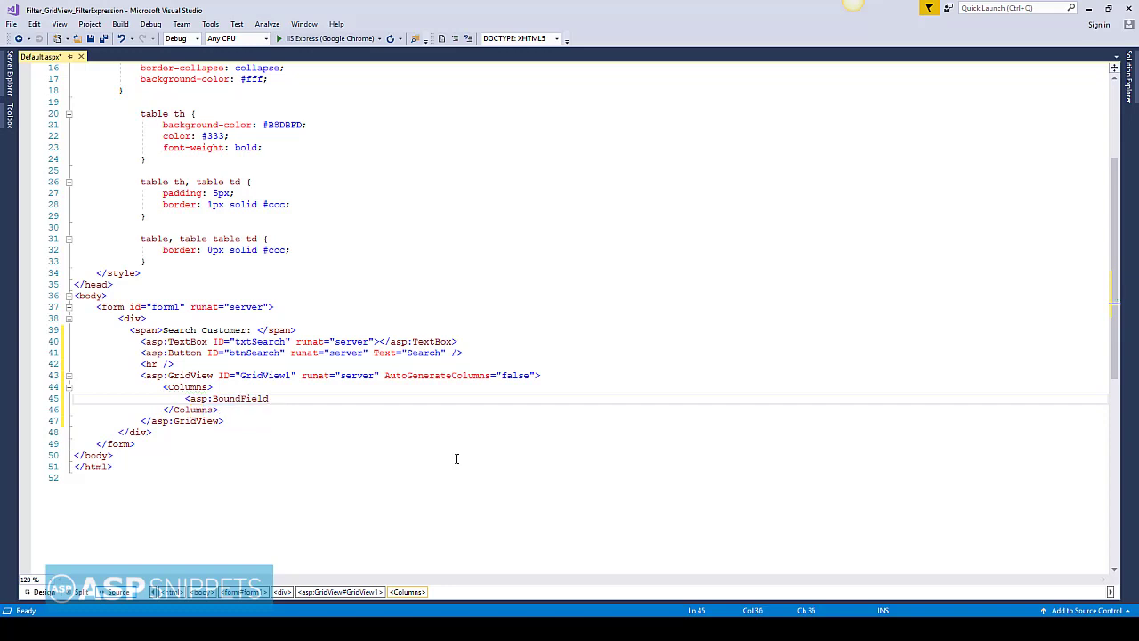
text(d=")
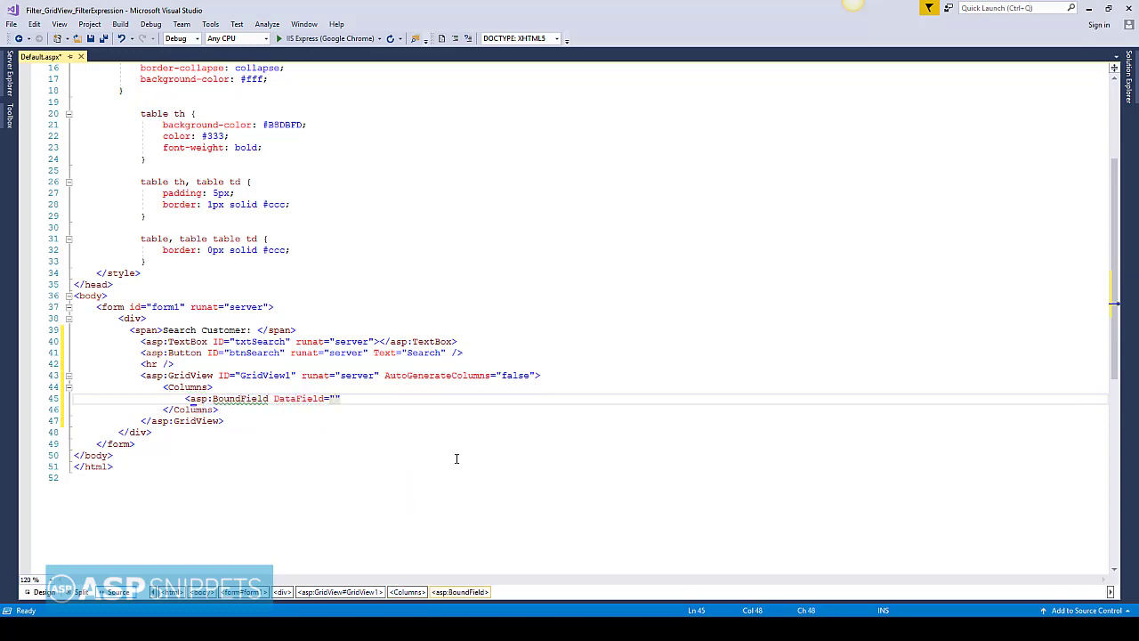
text(ContactName)
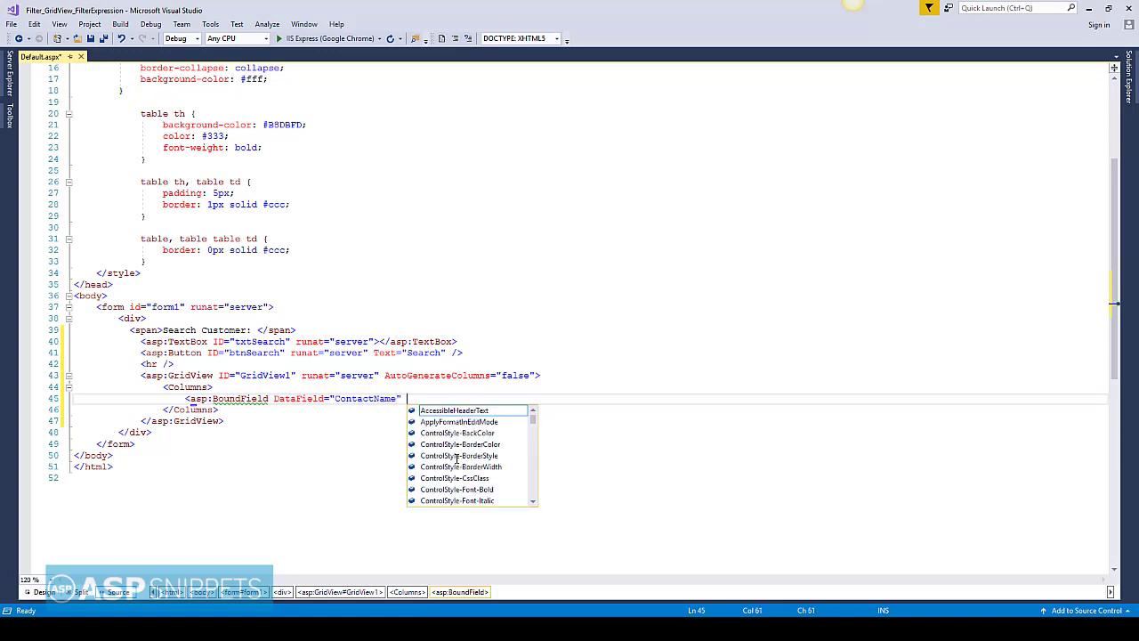
text(headert)
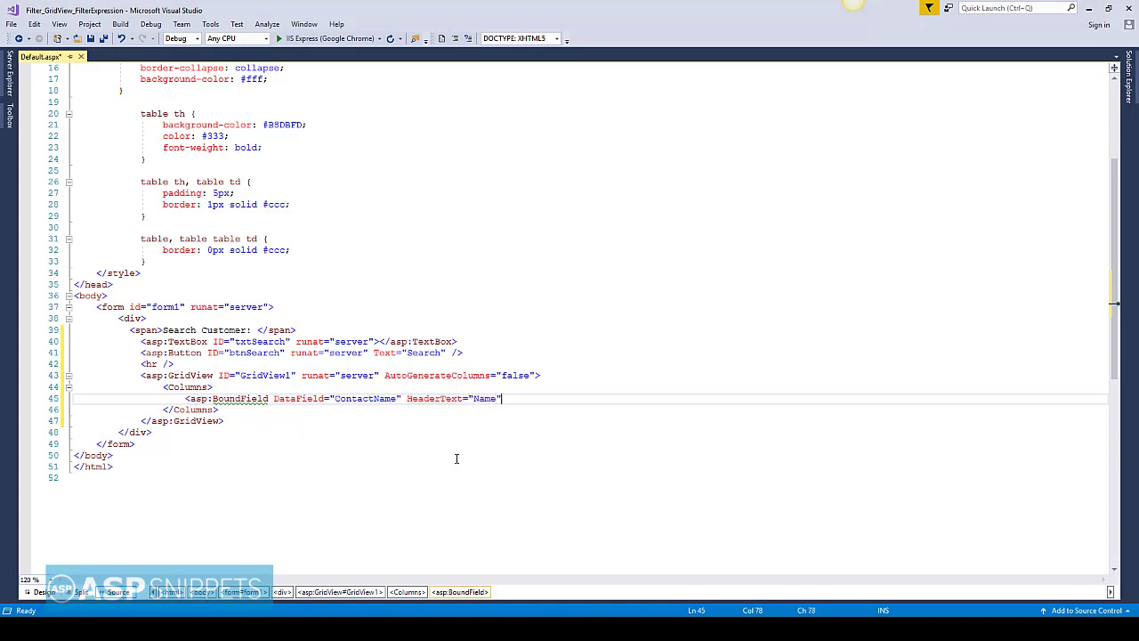
text(item)
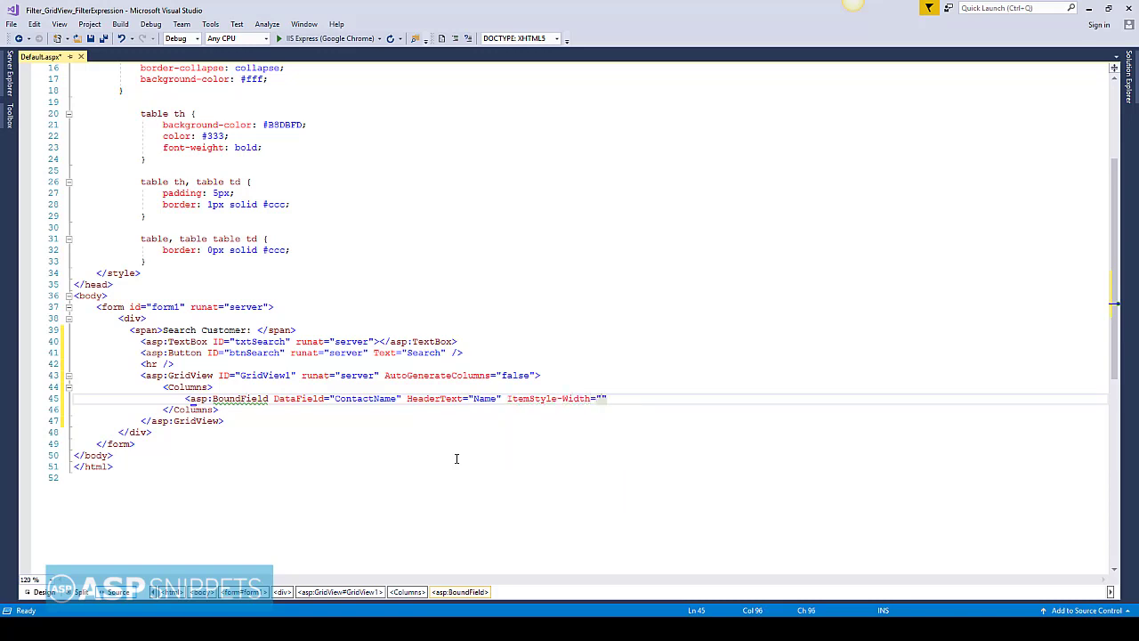
text(150)
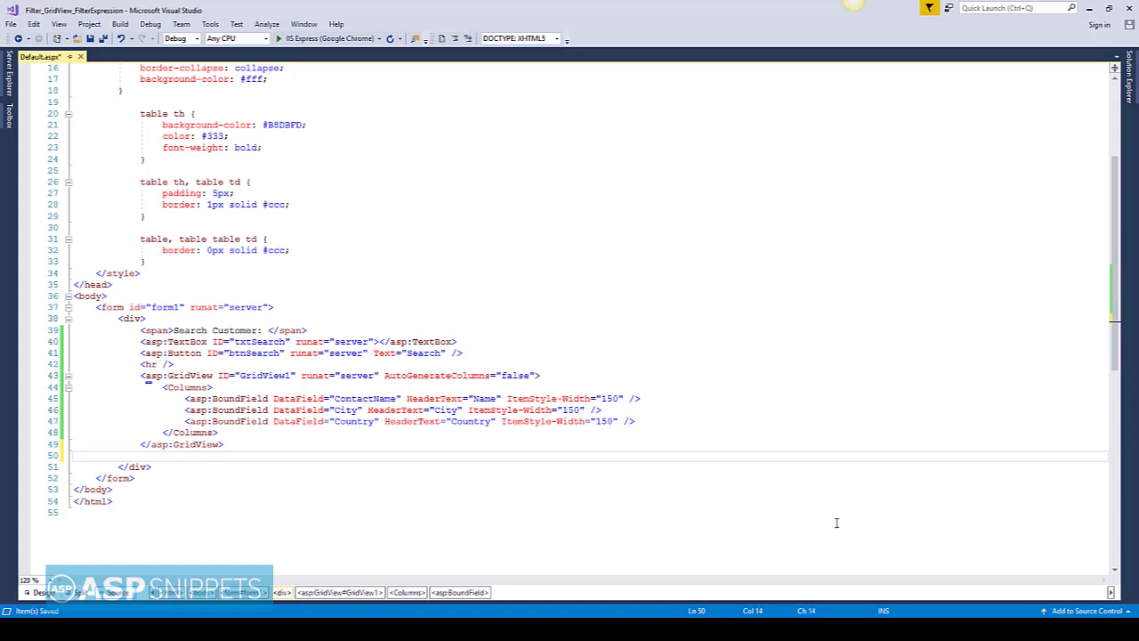
- Add SqlDataSource GridDataSource, runat server, with ConnectionString '<%$ConnectionStrings:Constr %>'
text(<asp)
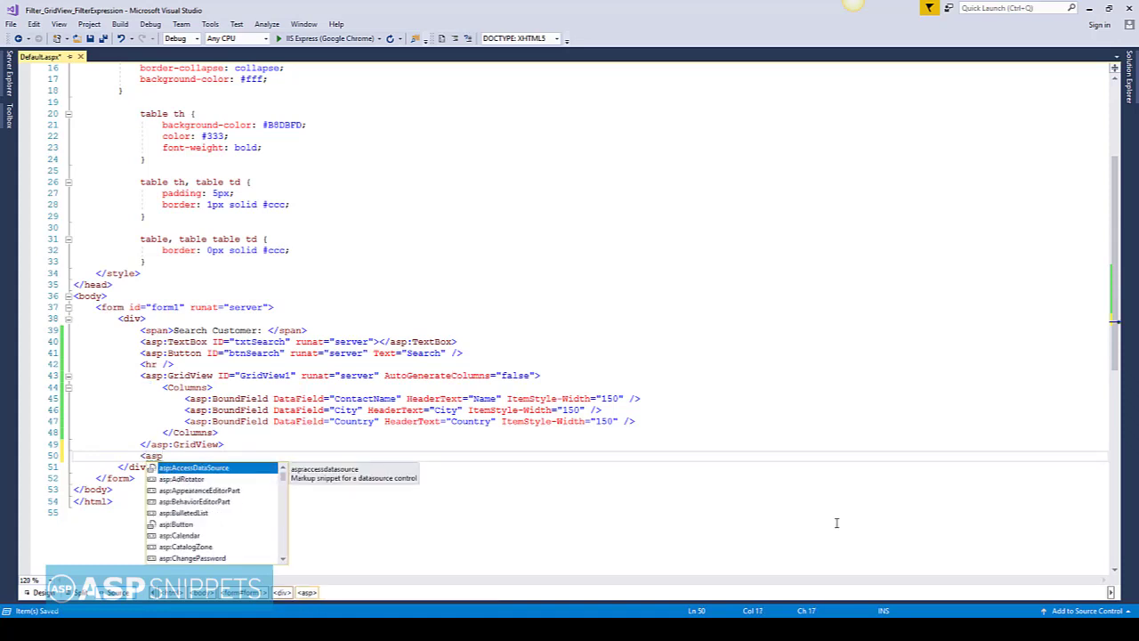
text(SqlDataSource ID=")
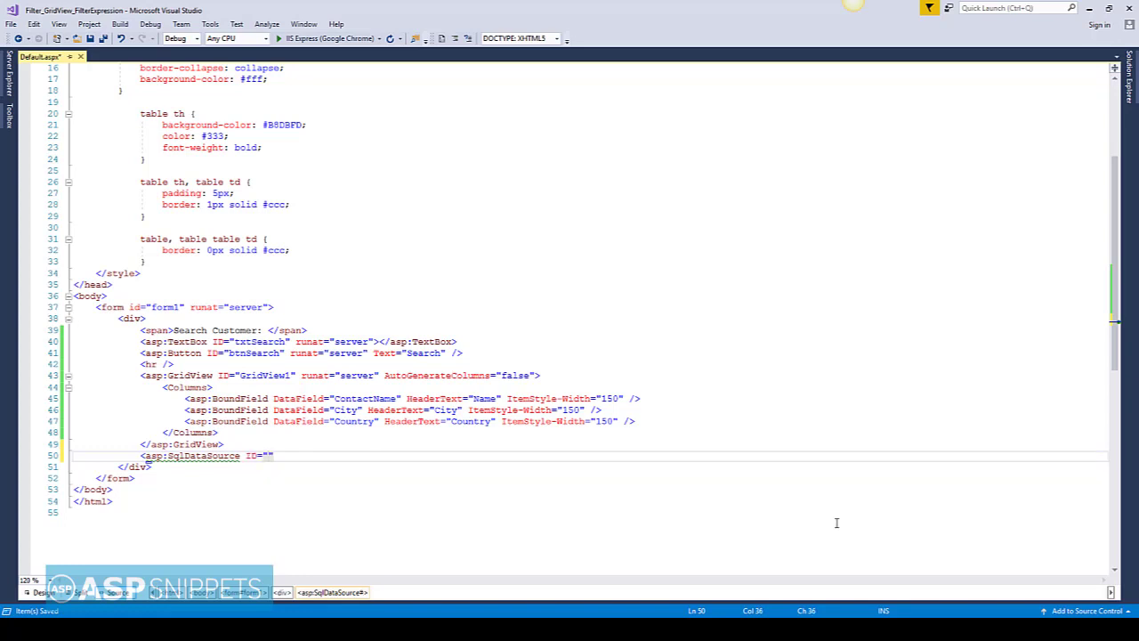
text(Grid)
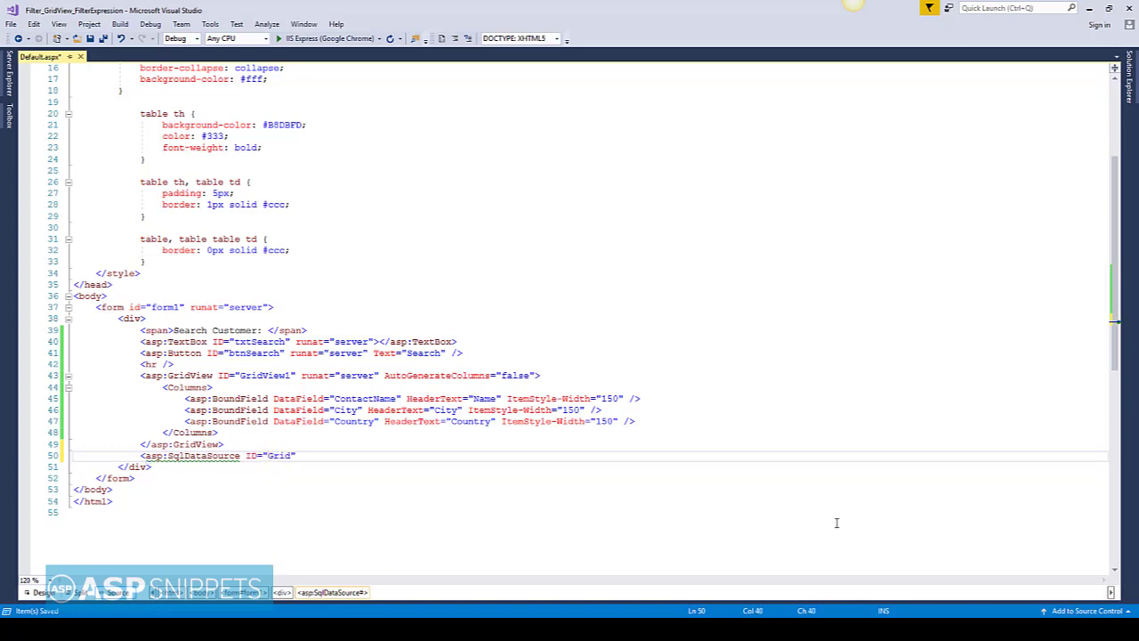
text(DataSource)
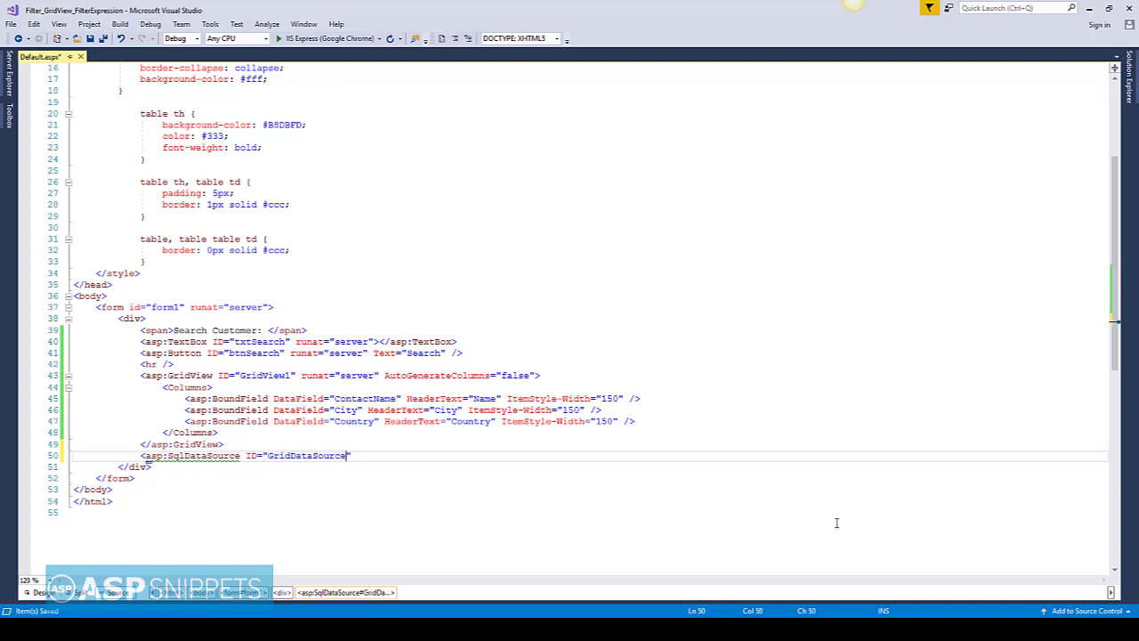
text(runat)
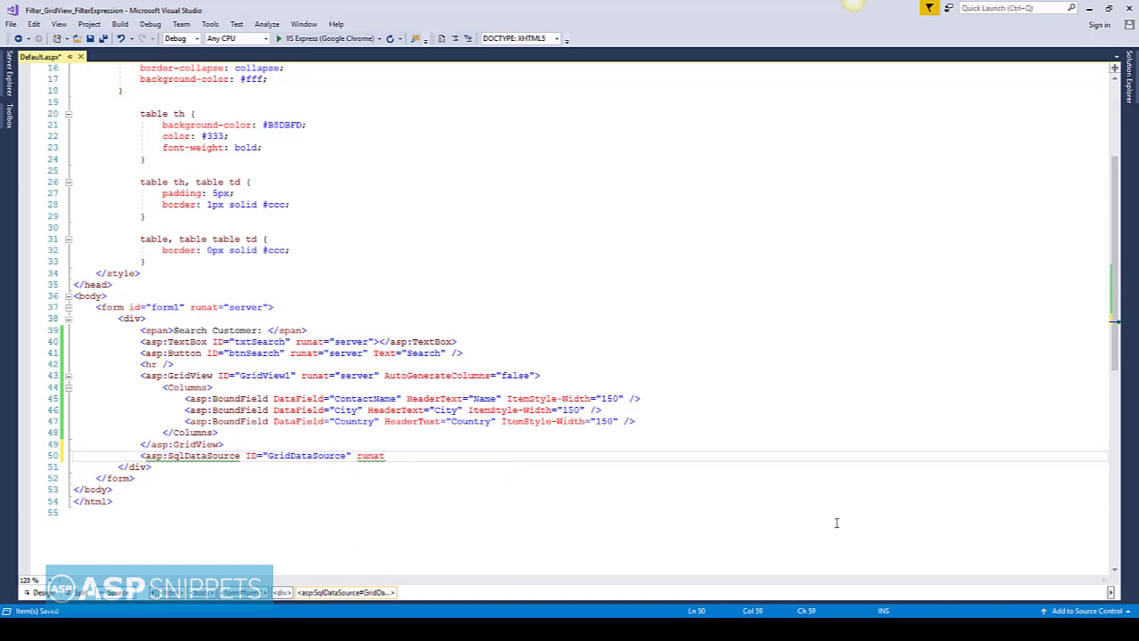
text(="server")
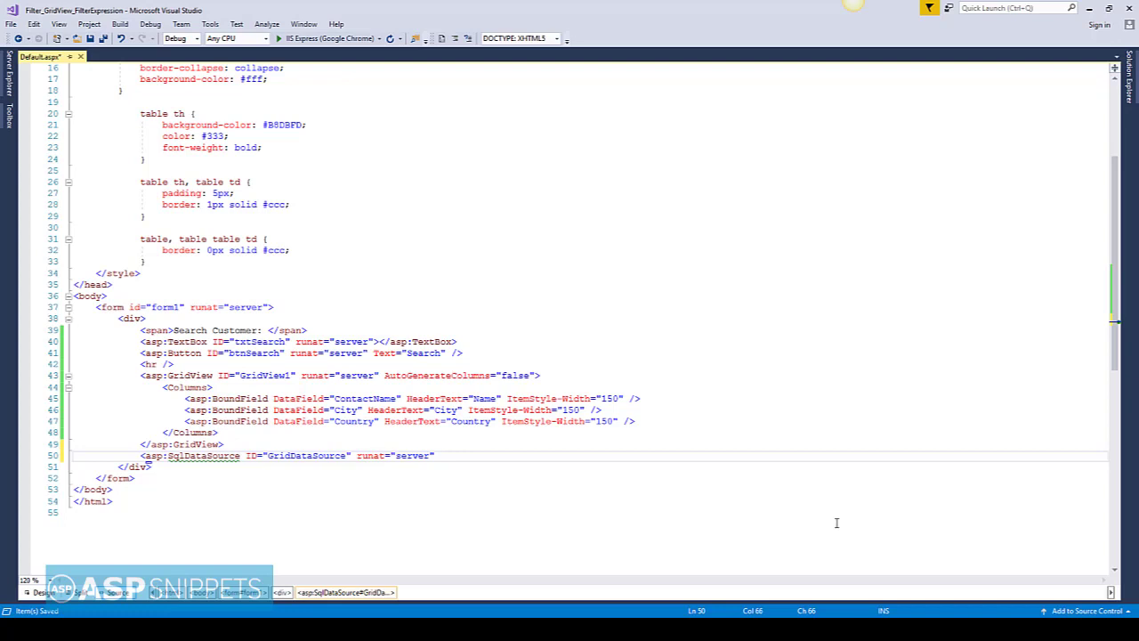
text(connect)
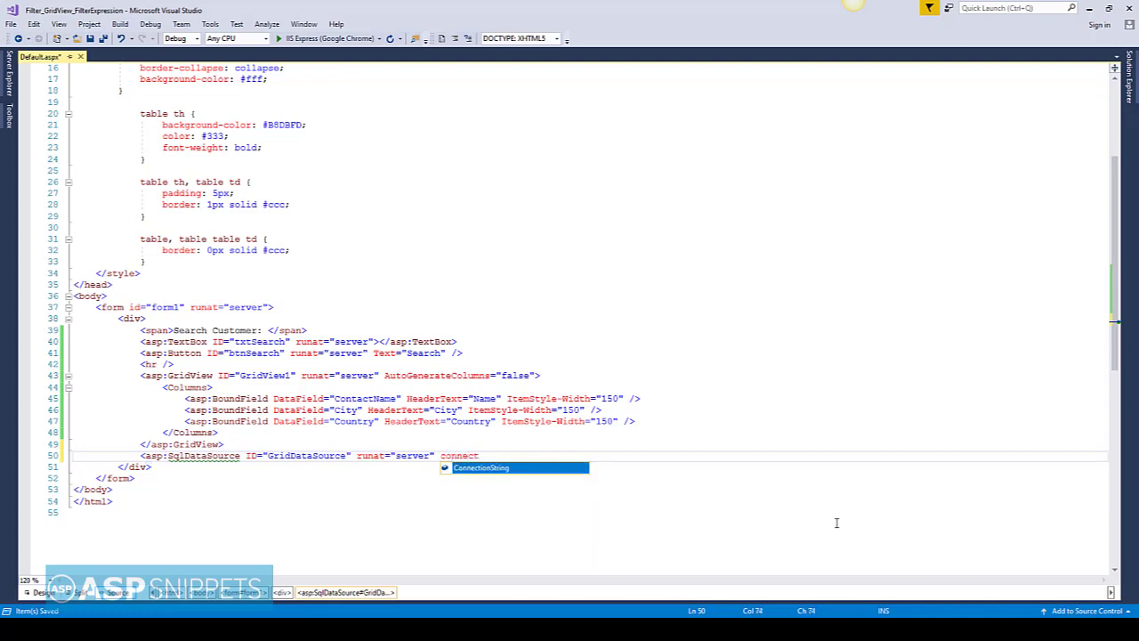
text(ConnectionString=")
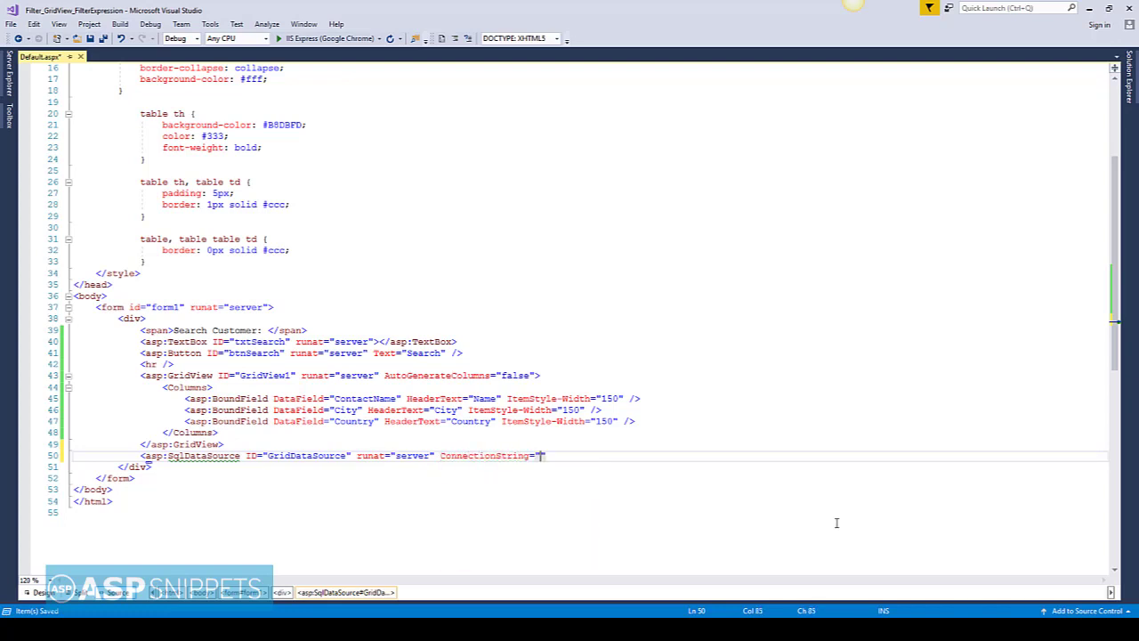
text(<%$ %>)
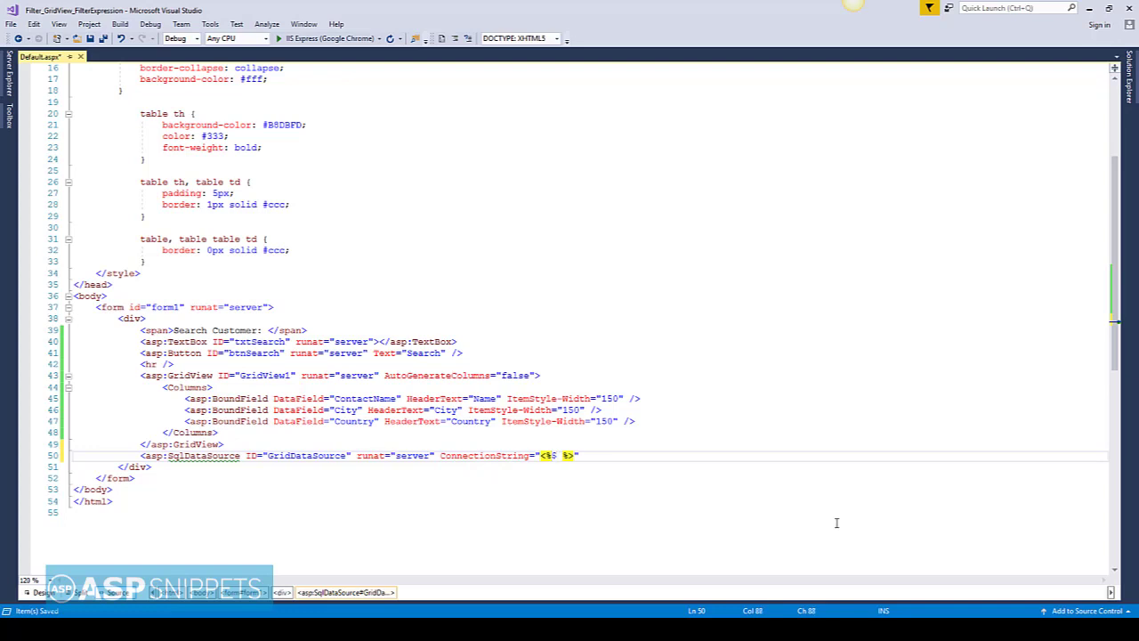
text(ConnectionStrings:)
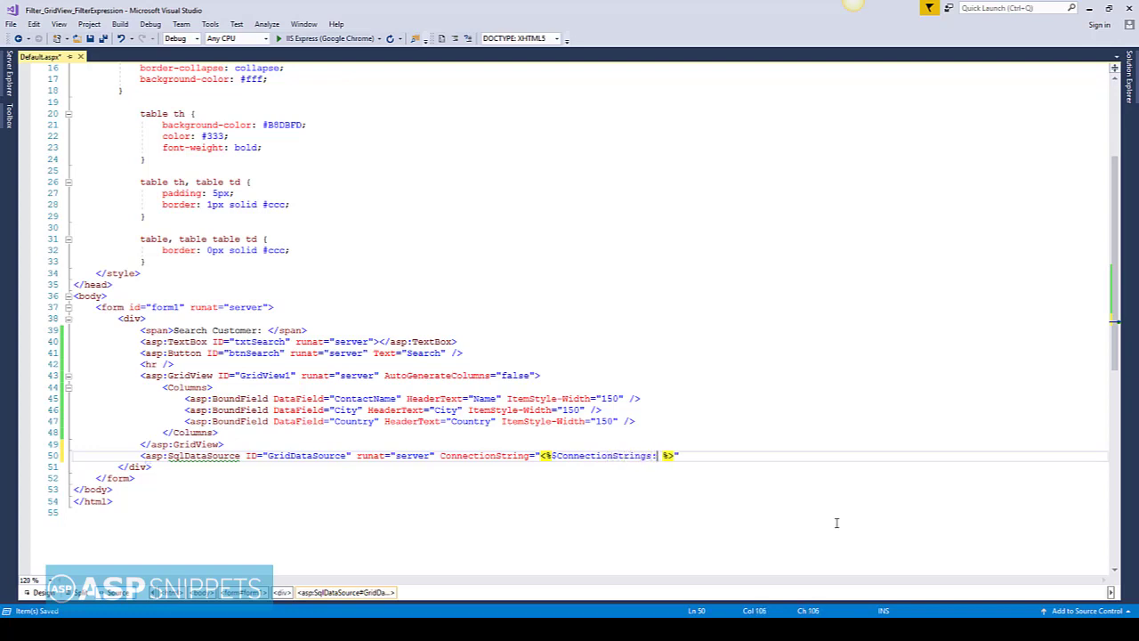
text(Constr)
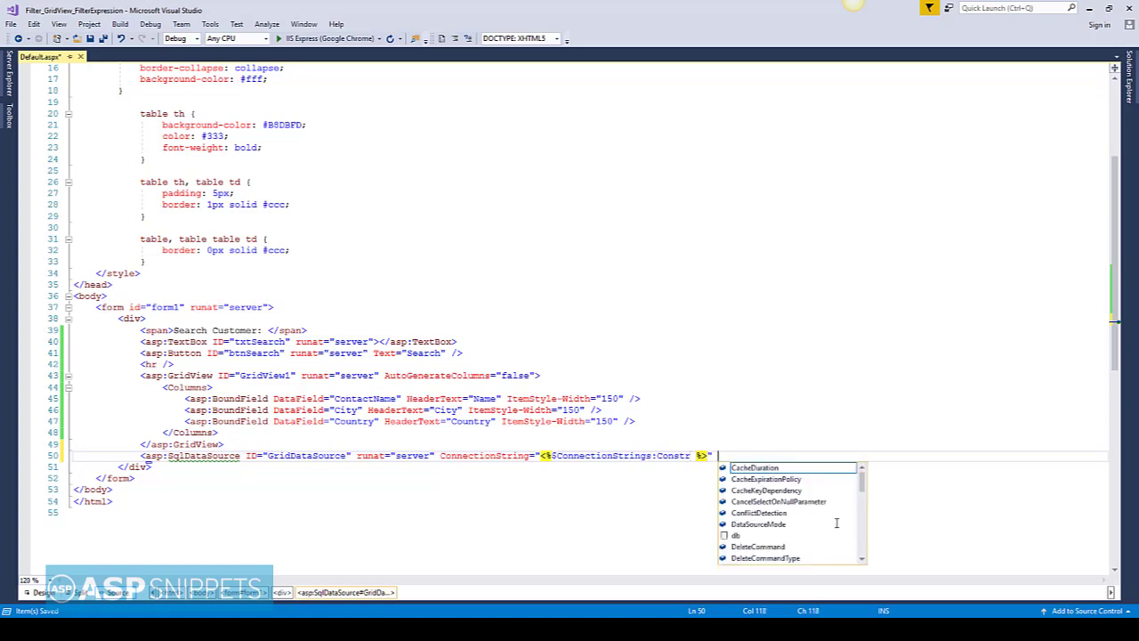
text(SelectCommand)
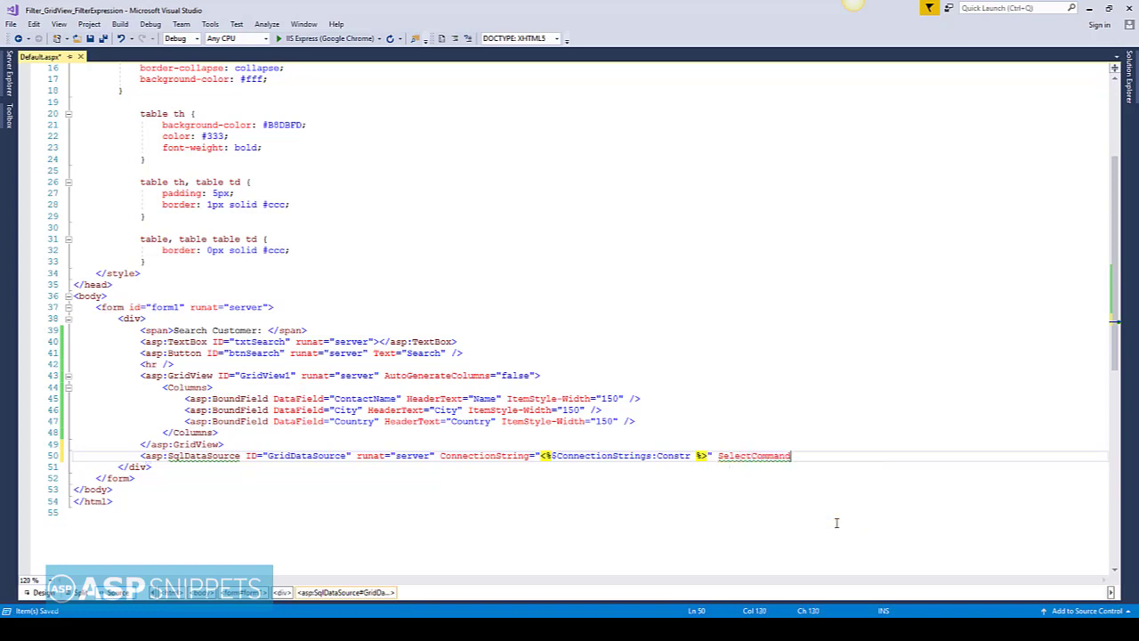
- Set SelectCommand to 'SELECT ContactName, City, Country FROM Customers' on its own line
key(enter)
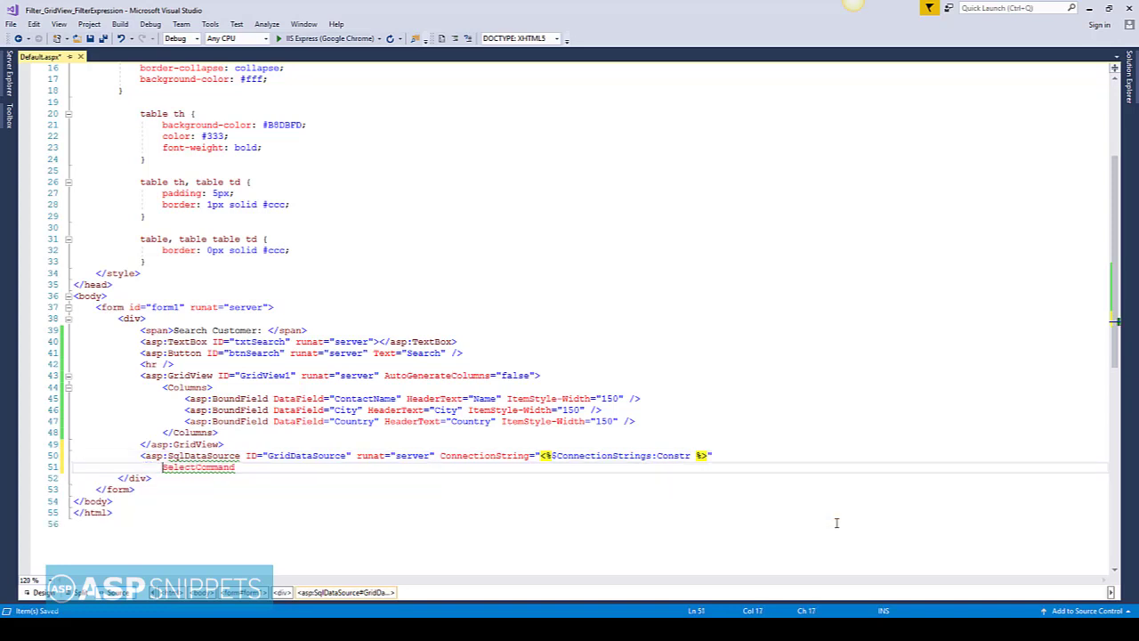
text(=")
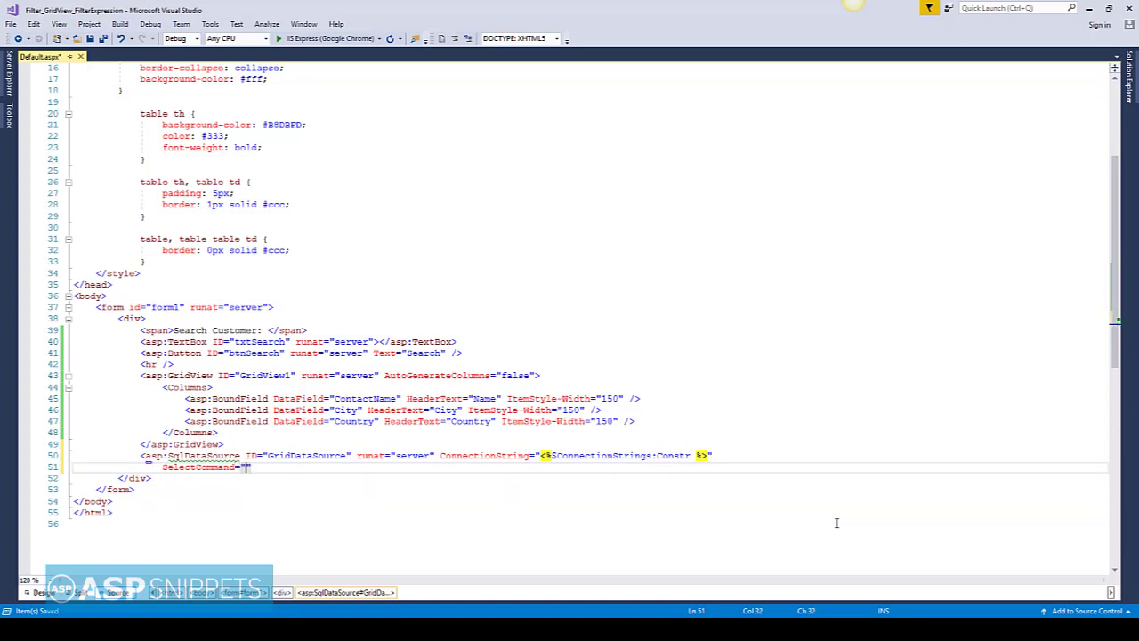
text(Sele)
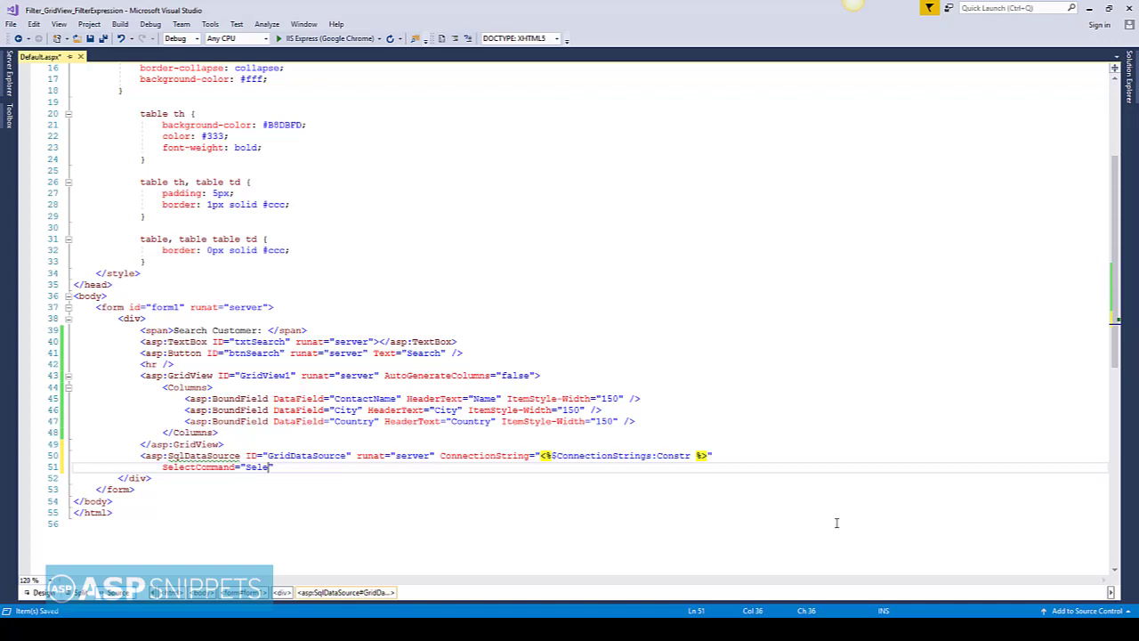
double_click(263, 467)
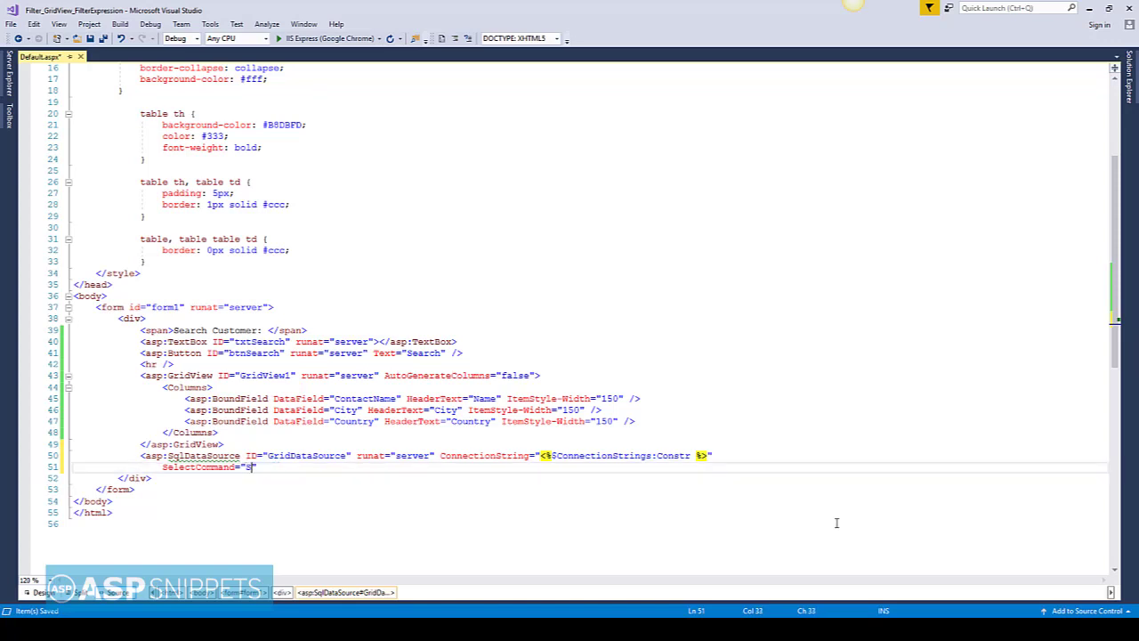
text(ELECT)
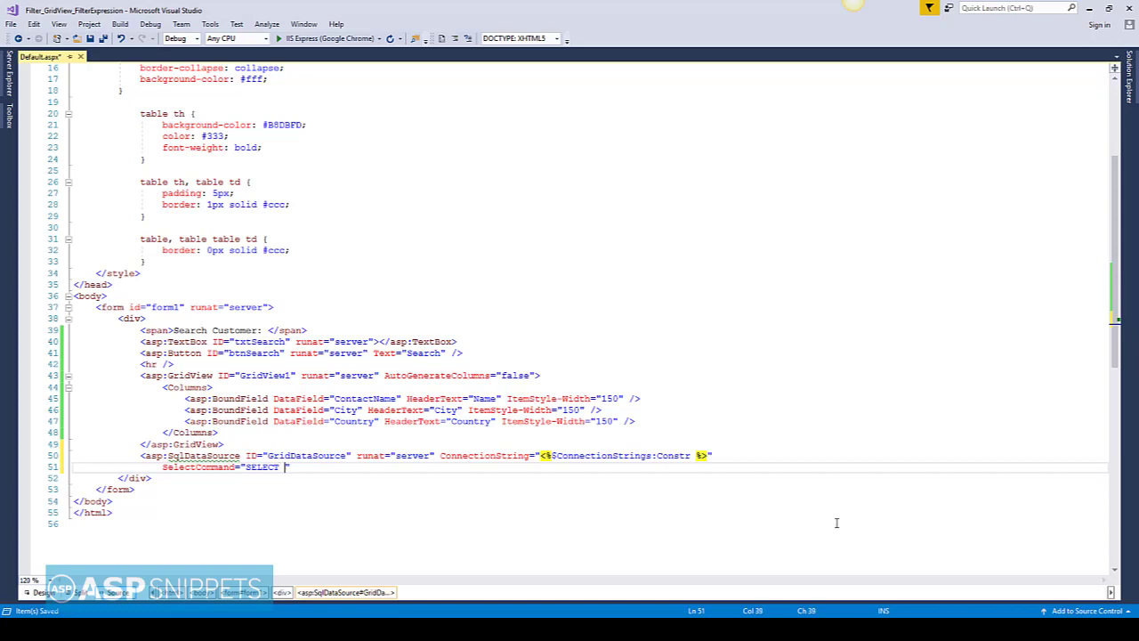
text(C)
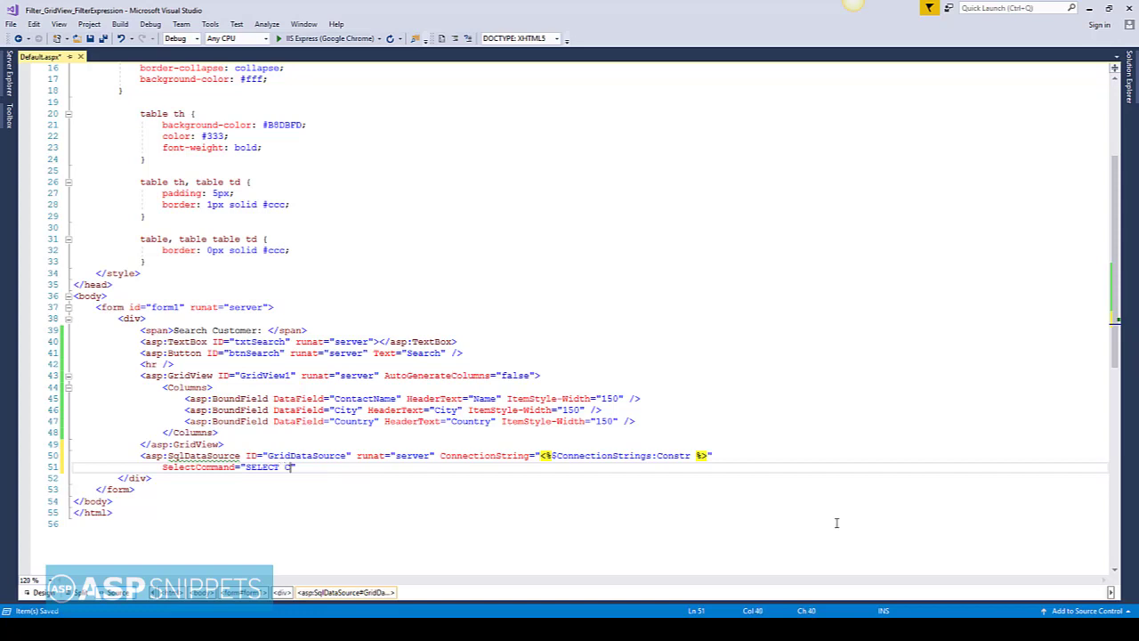
text(ontactName)
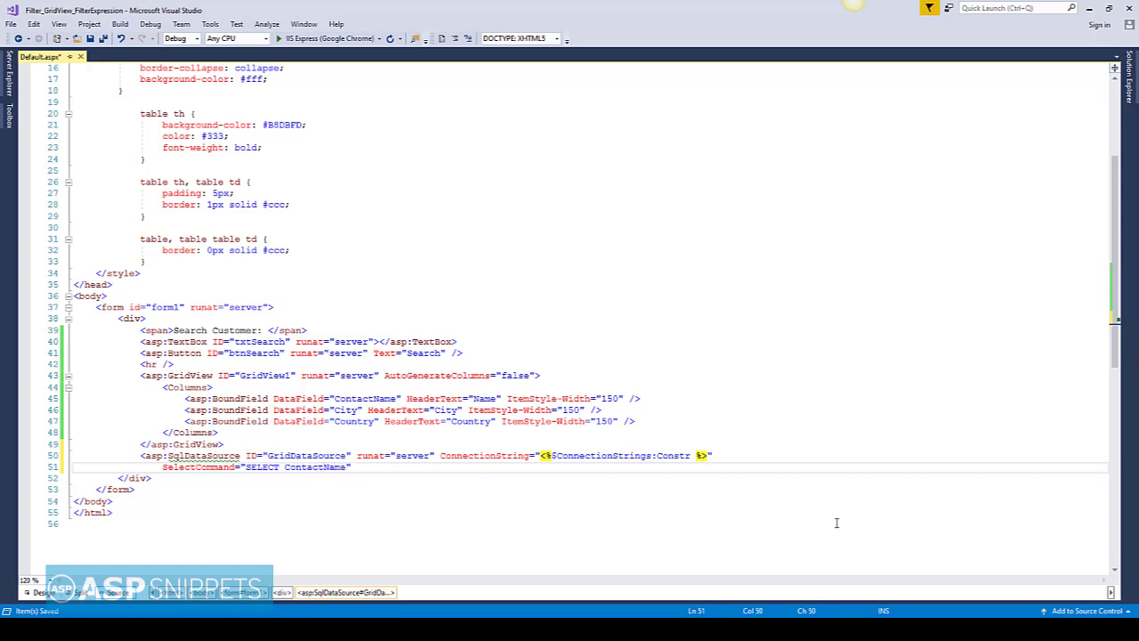
text(, City)
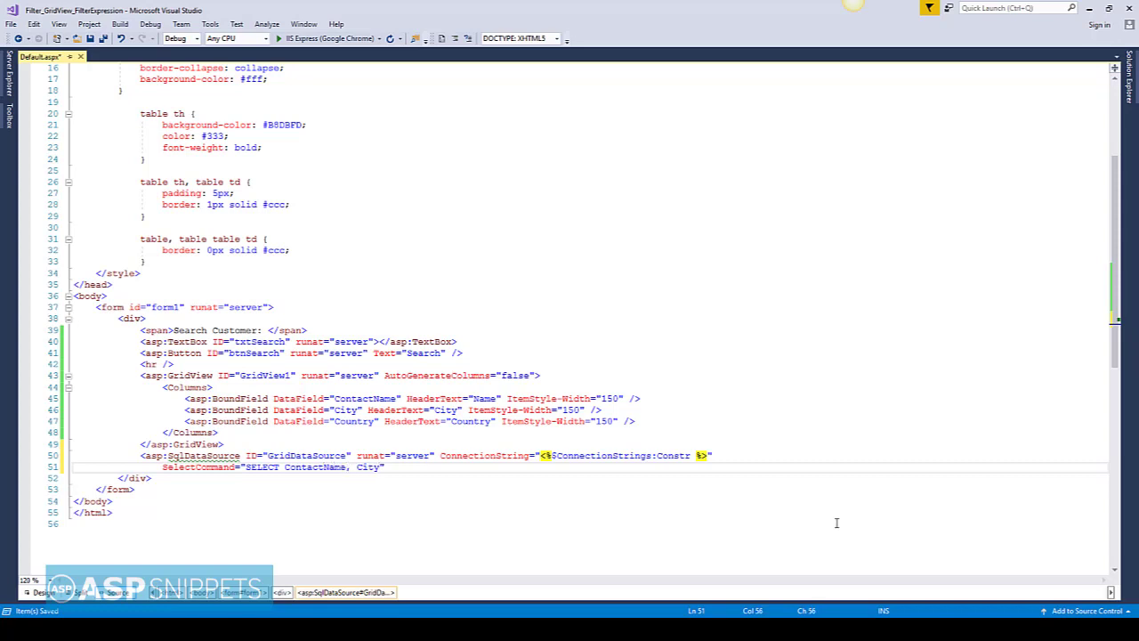
text(, Country)
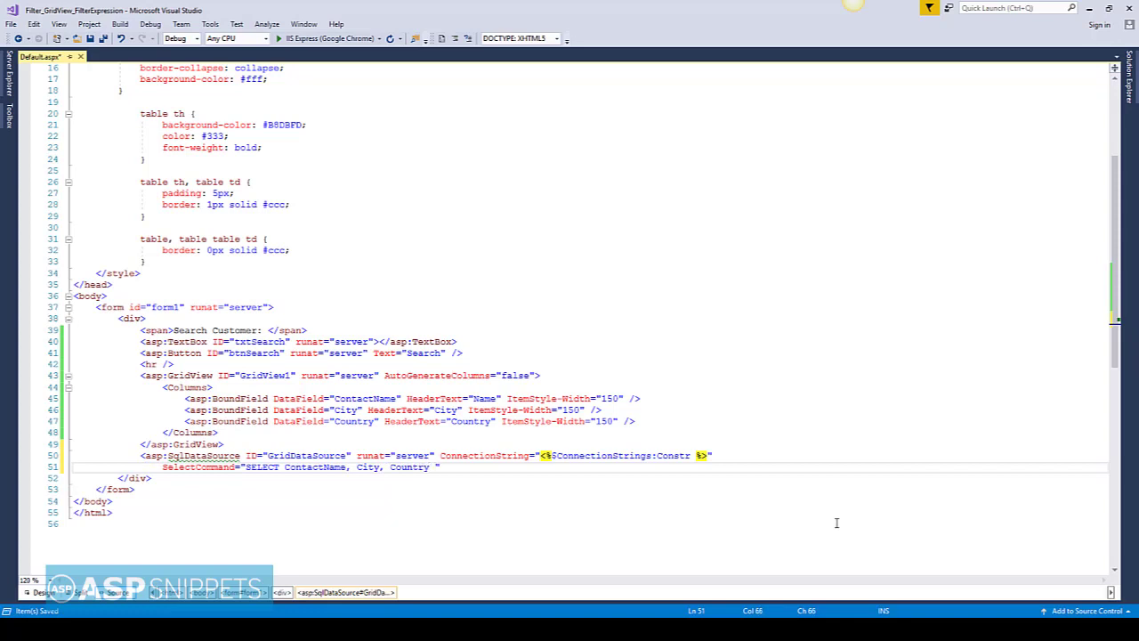
text(FROM)
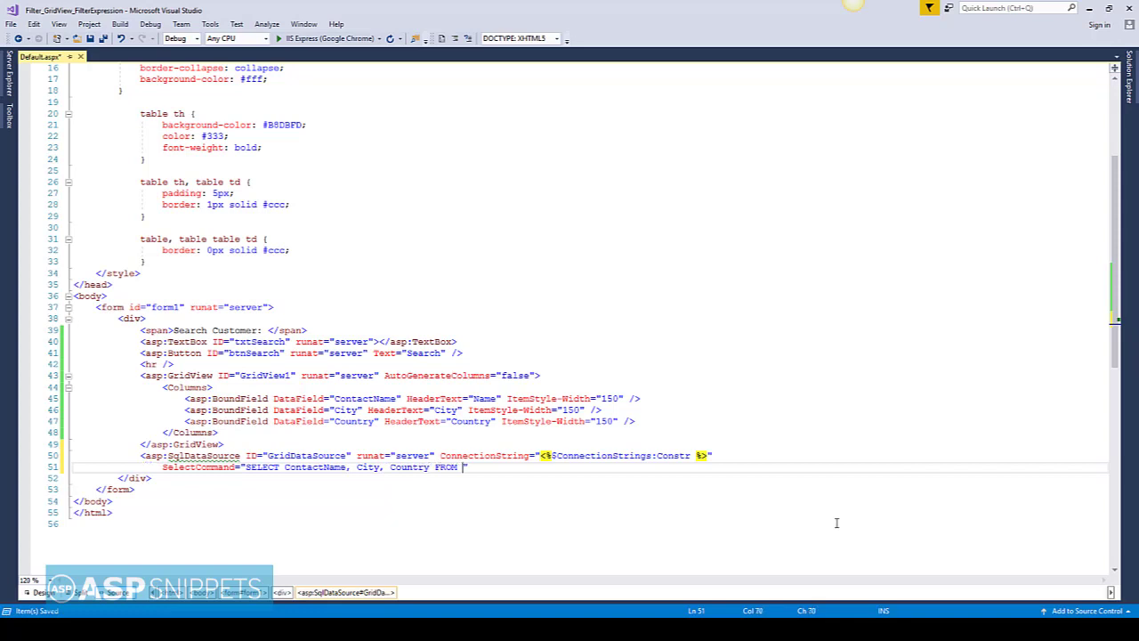
text(Customer)
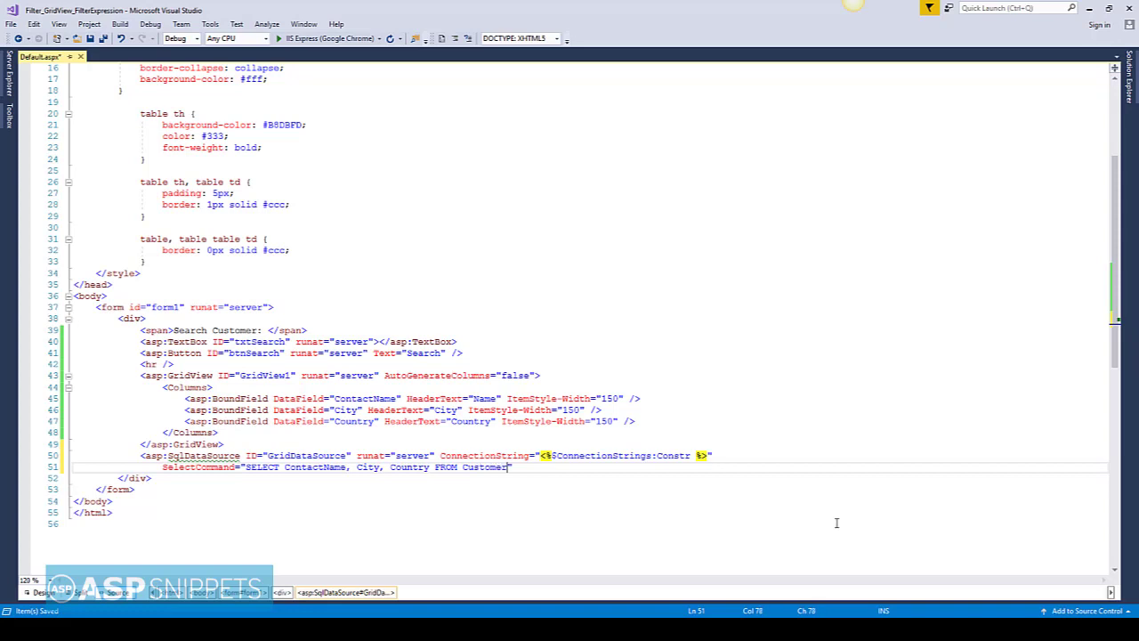
text(s)
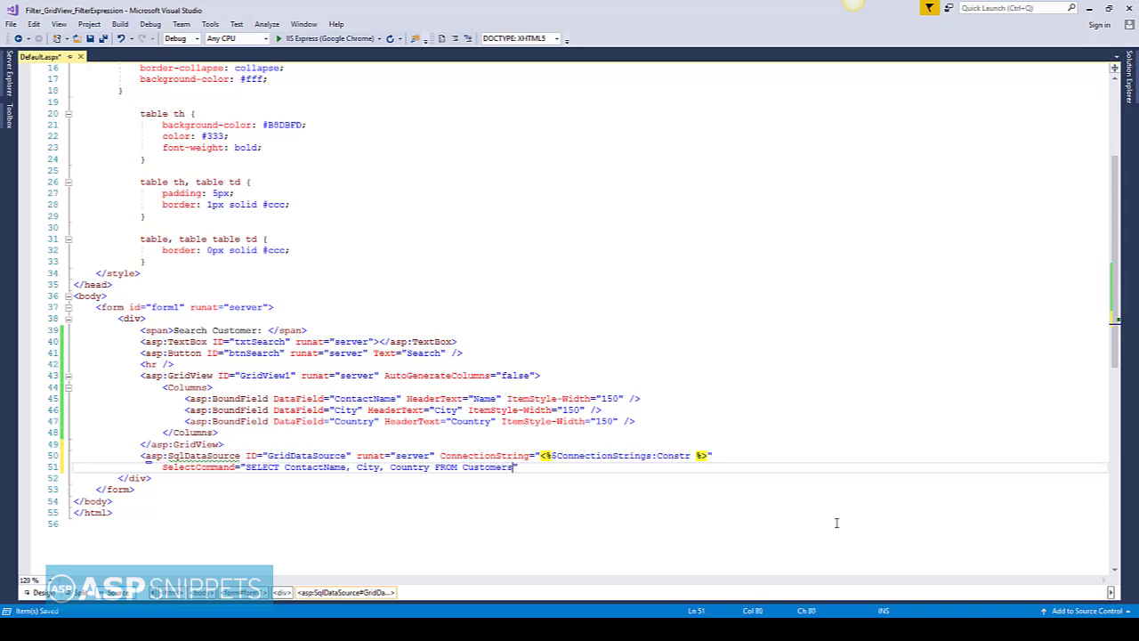
text(Fil)
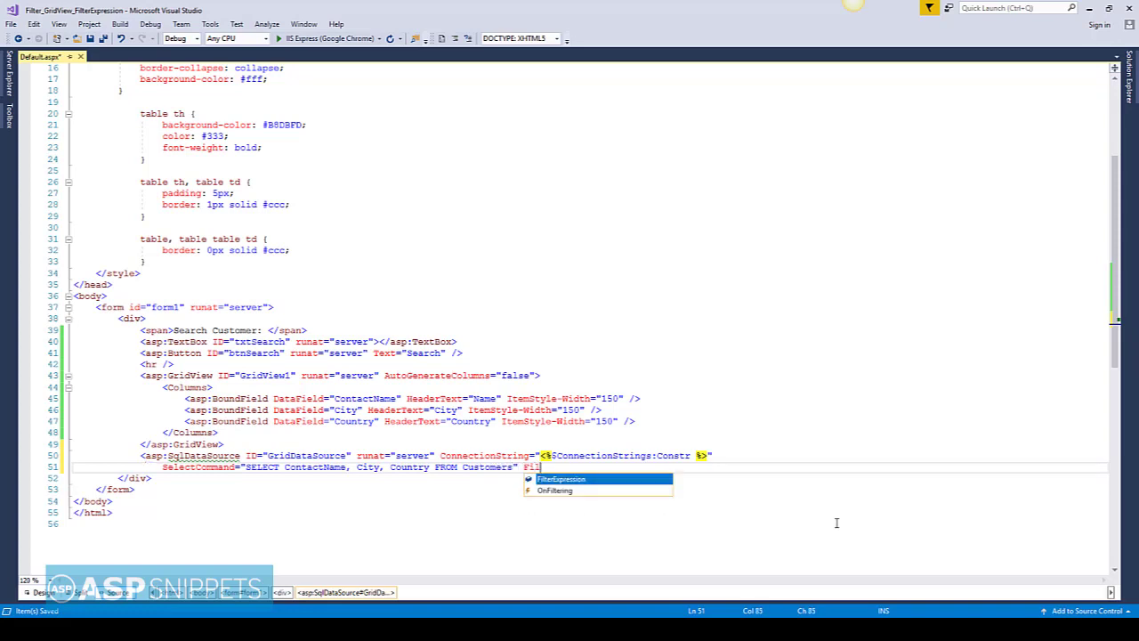
- Set GridDataSource's FilterExpression to "ContactName LIKE '{0}%'" and close the tag
key(Tab)
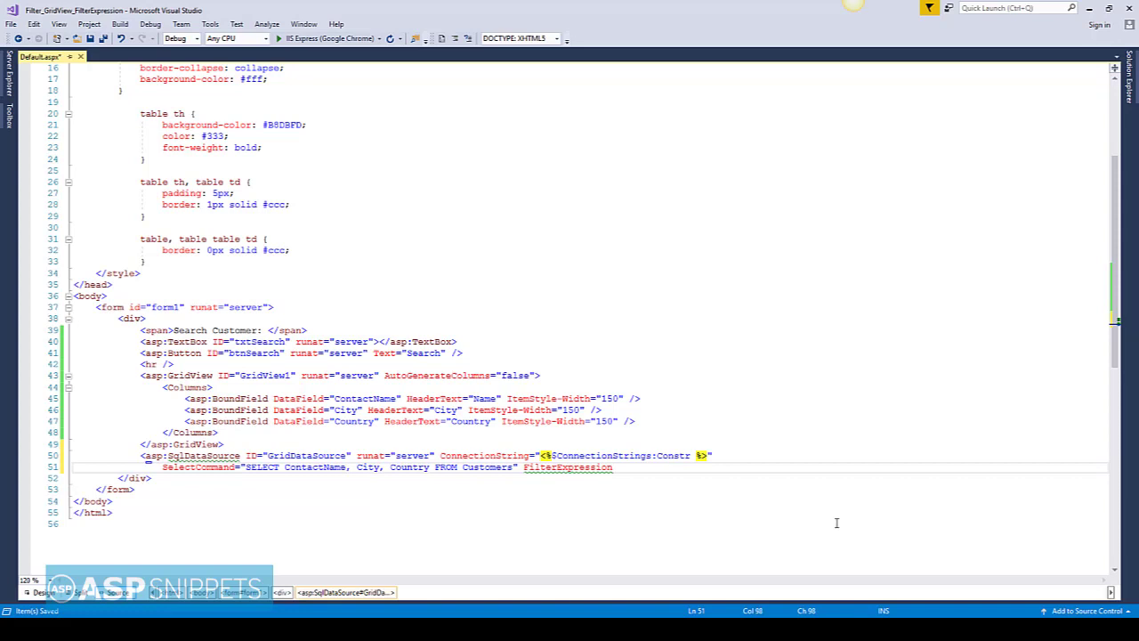
text(="")
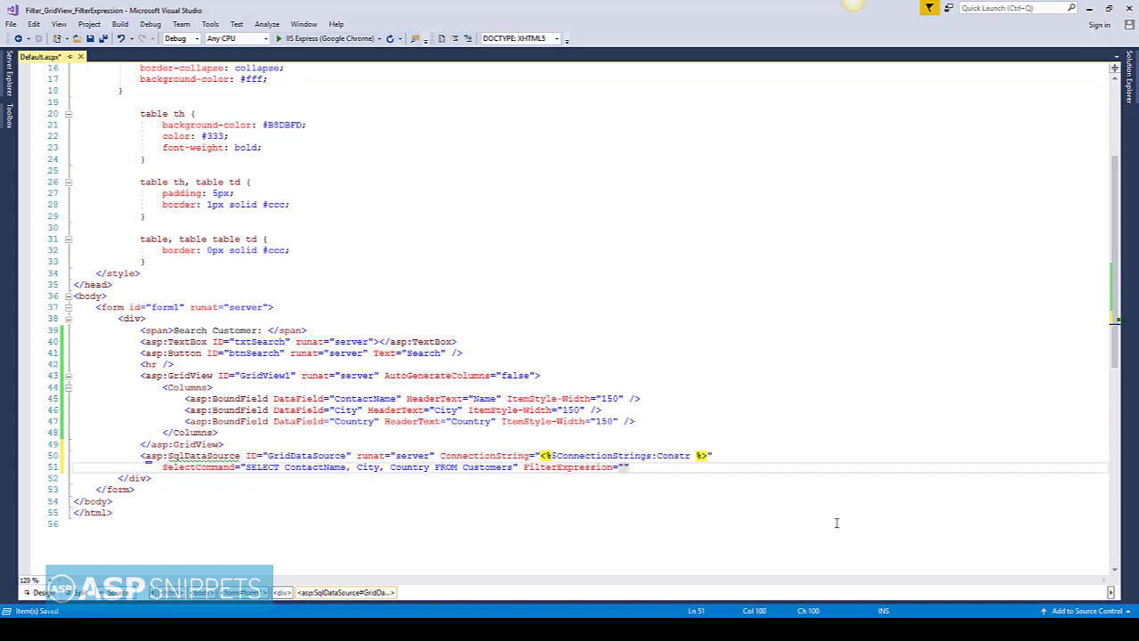
text(Contact)
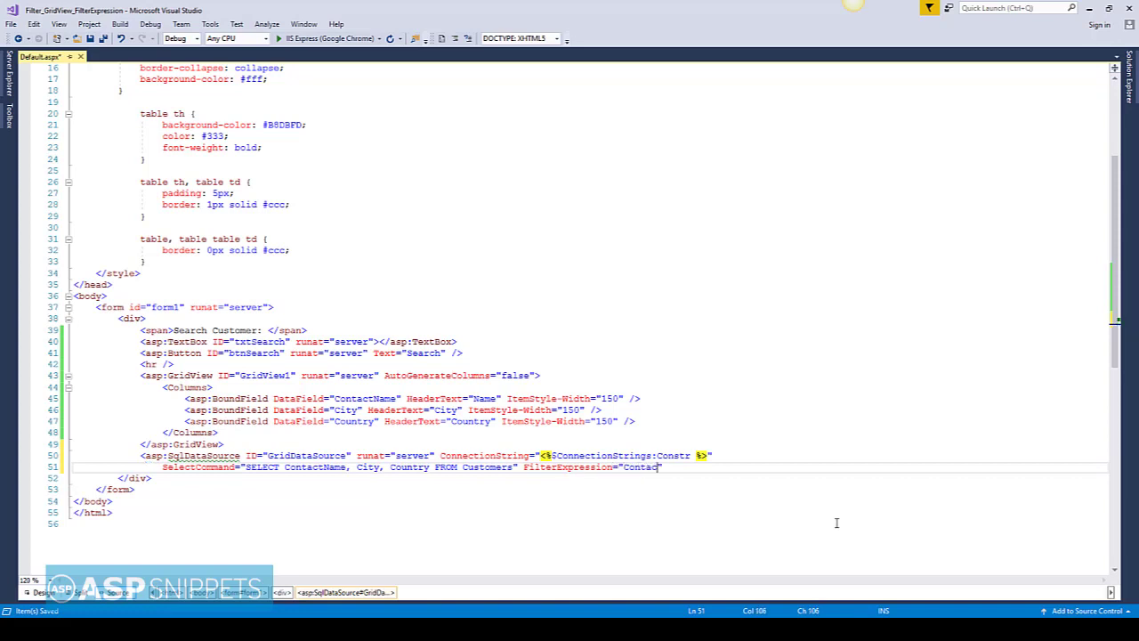
text(tName)
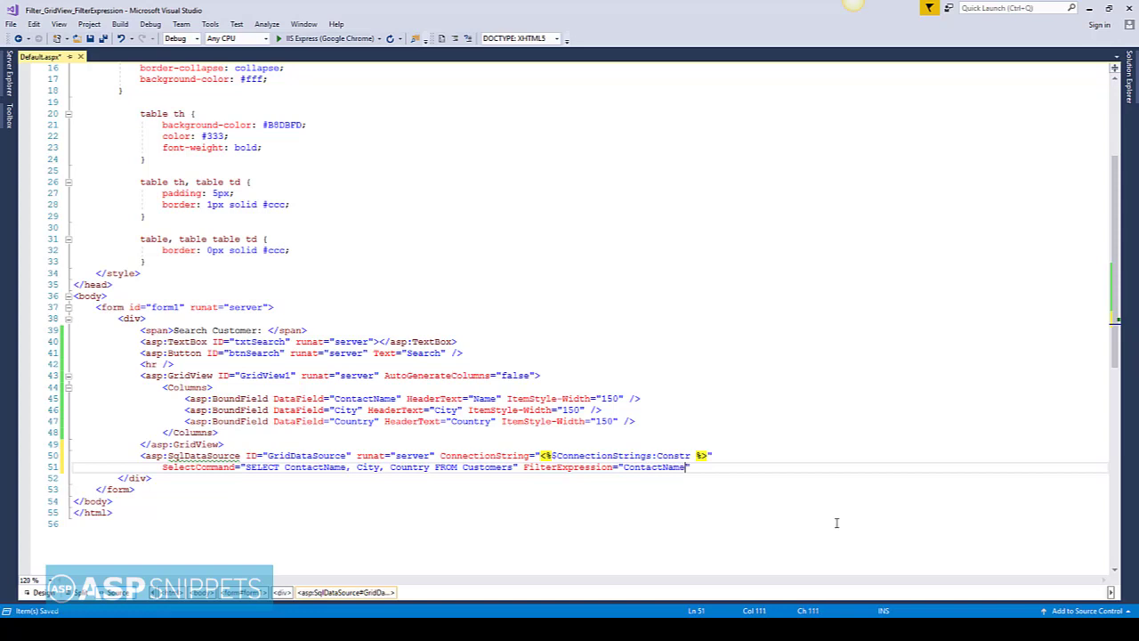
text(LIKE ')
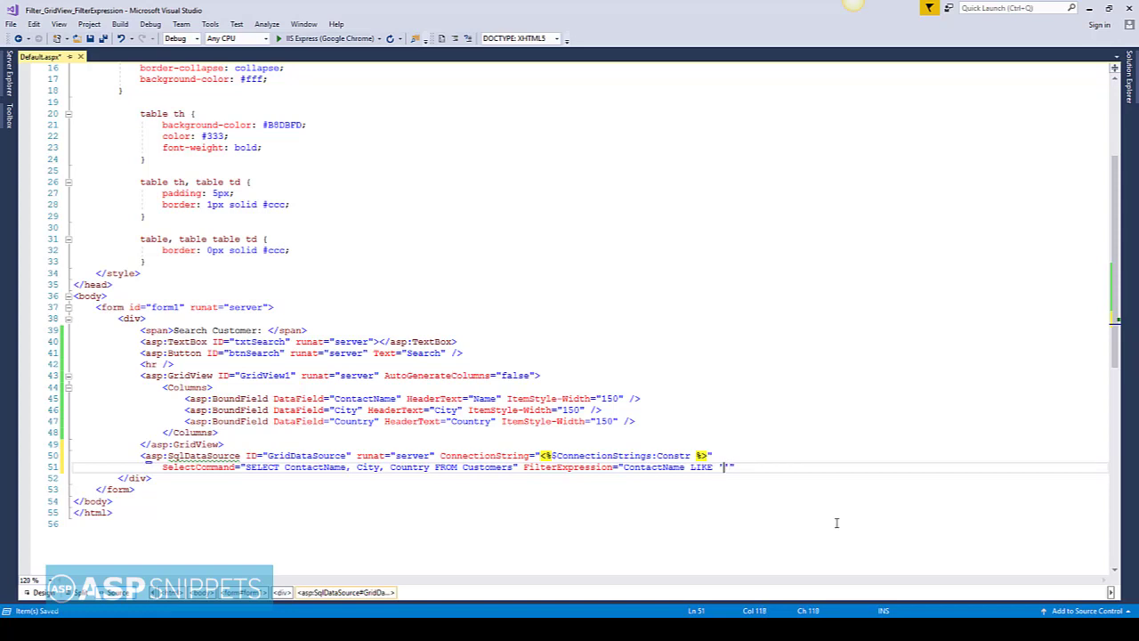
text({0})
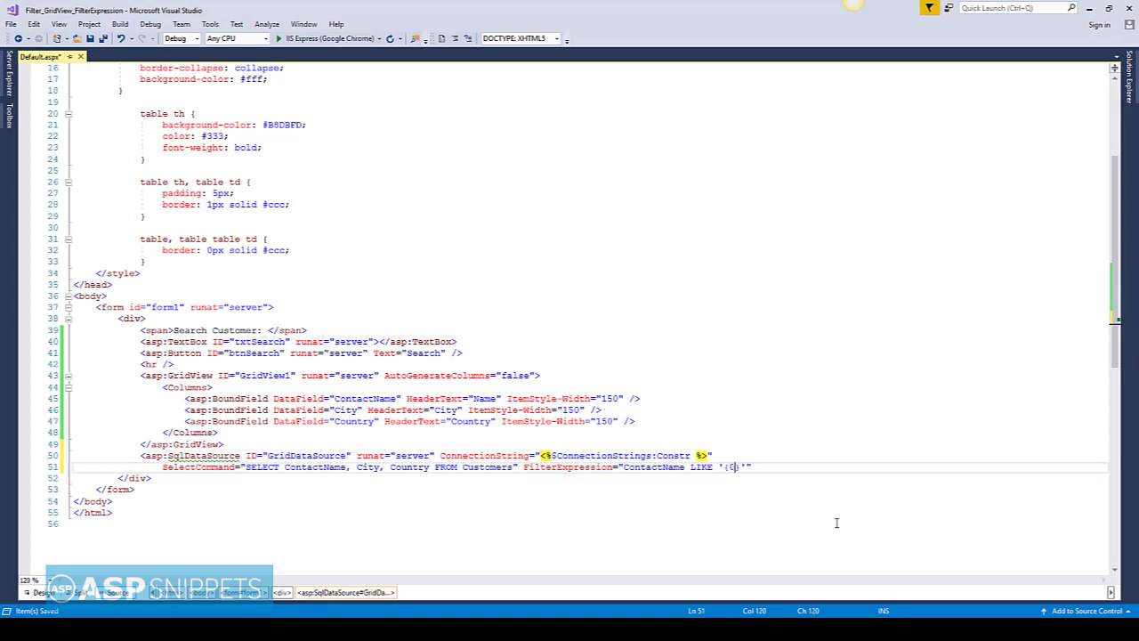
text(})
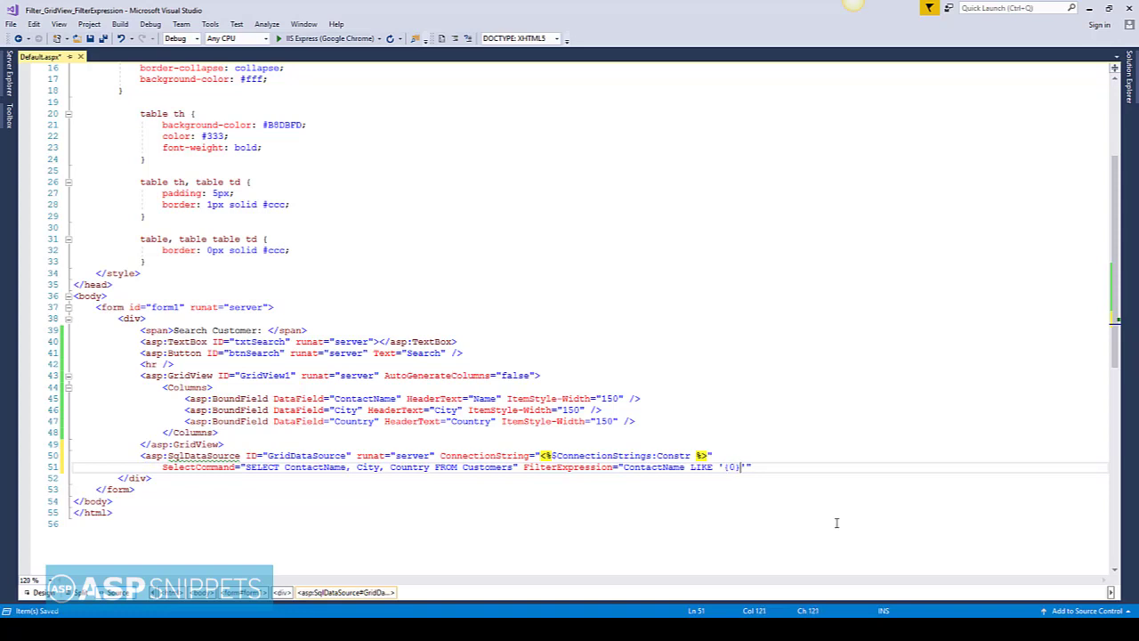
text(%)
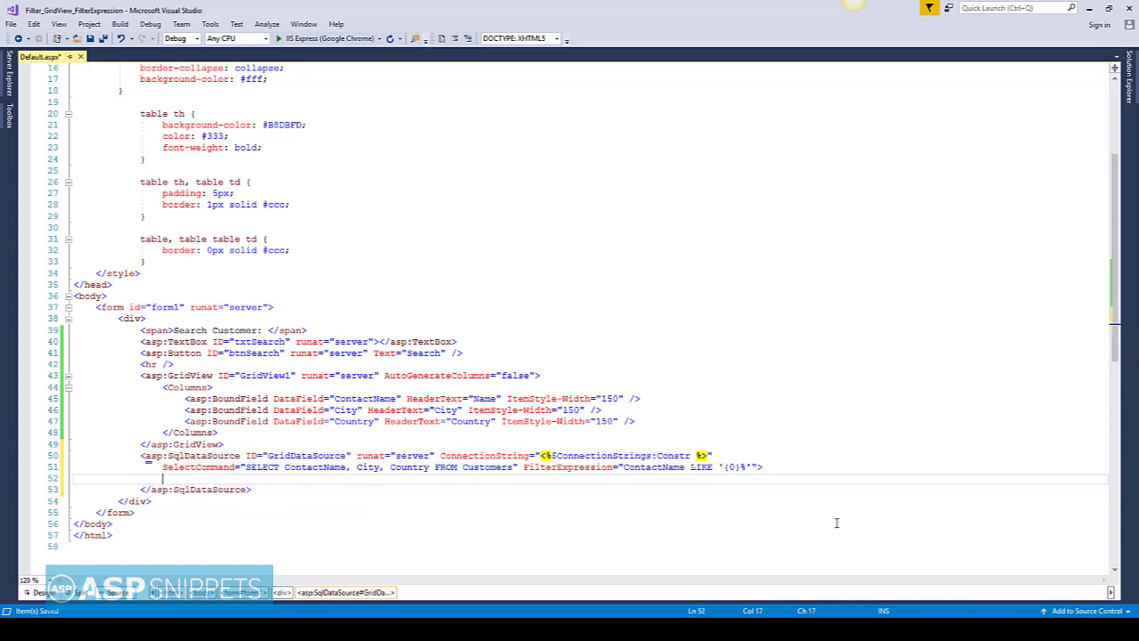
- Add a ControlParameter named Country, ControlID txtSearch, PropertyName Text, under FilterParameters
text(<)
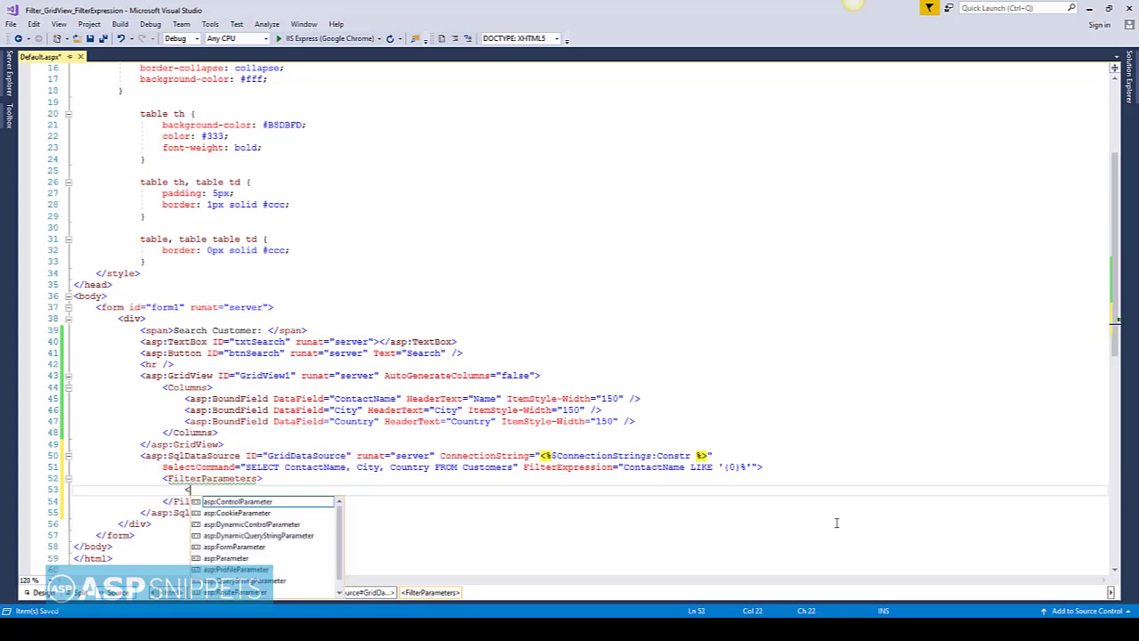
text(asp:ControlParameter)
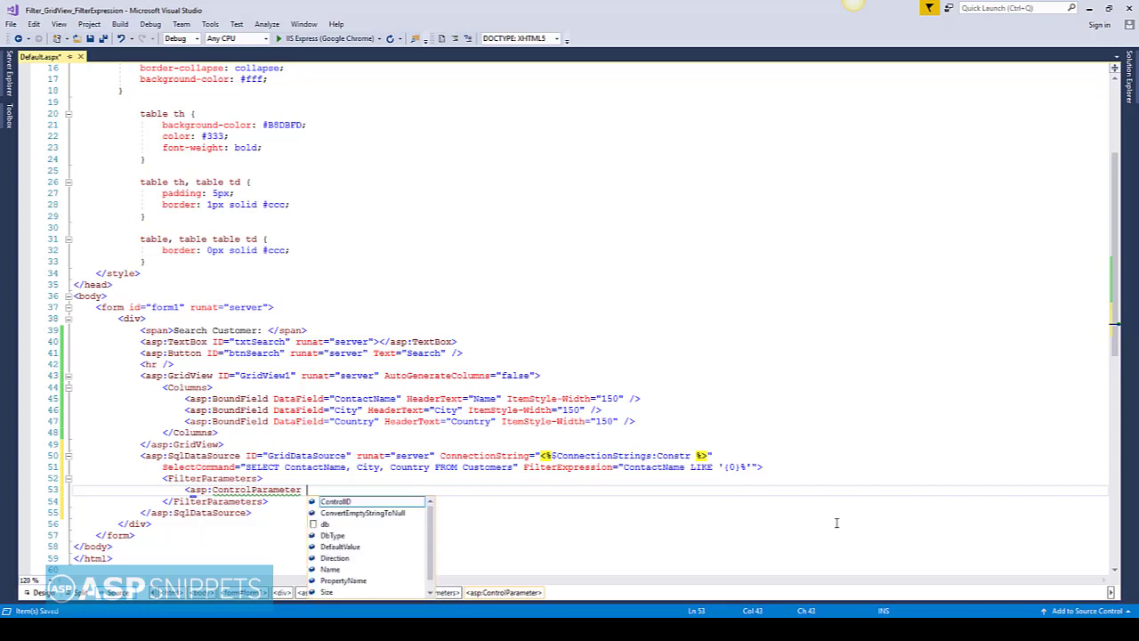
text(Name="")
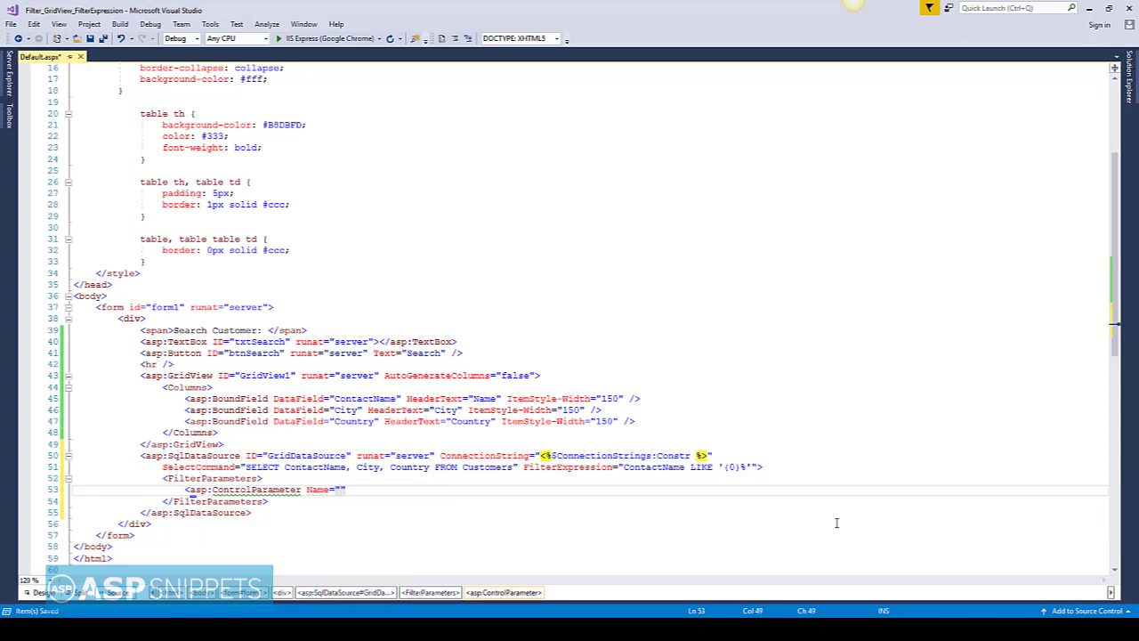
text(Country)
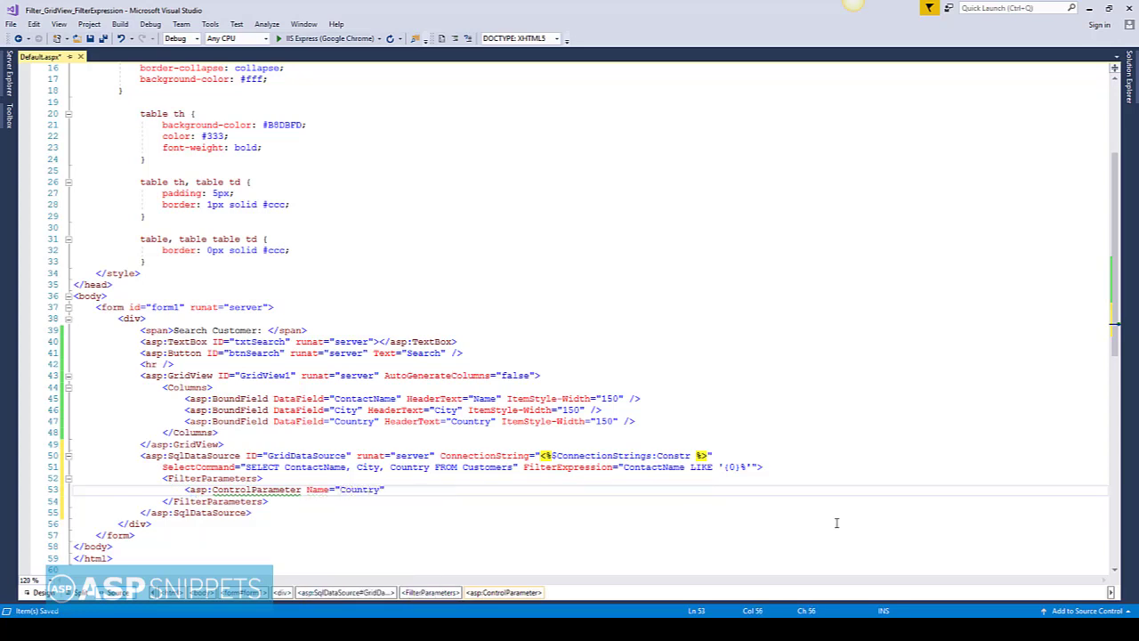
text(ControlID)
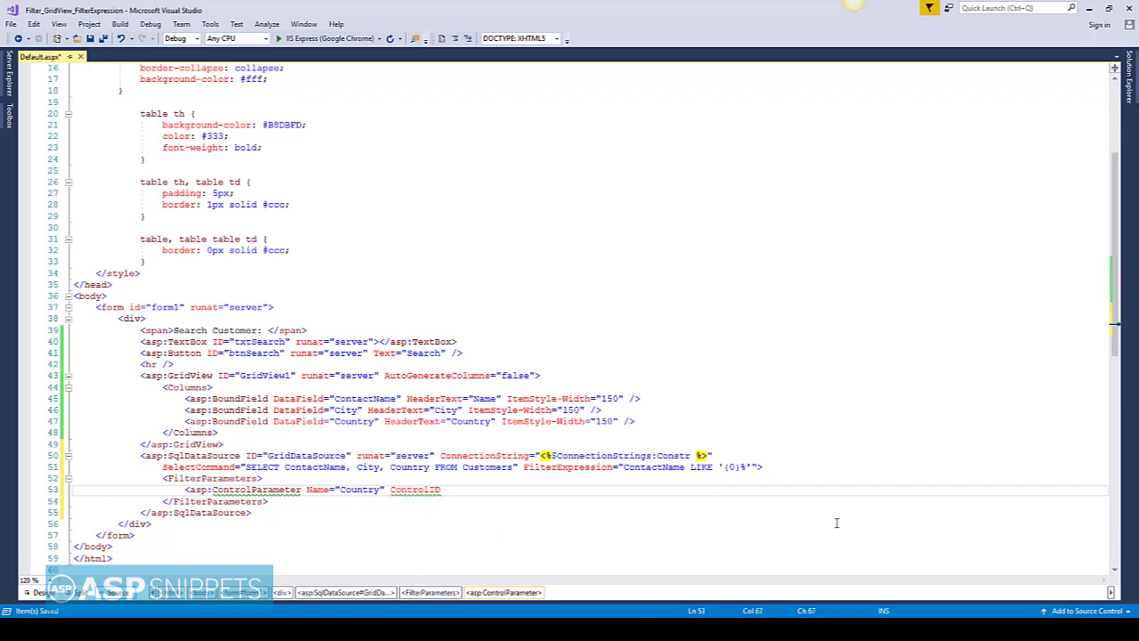
text(txtS")
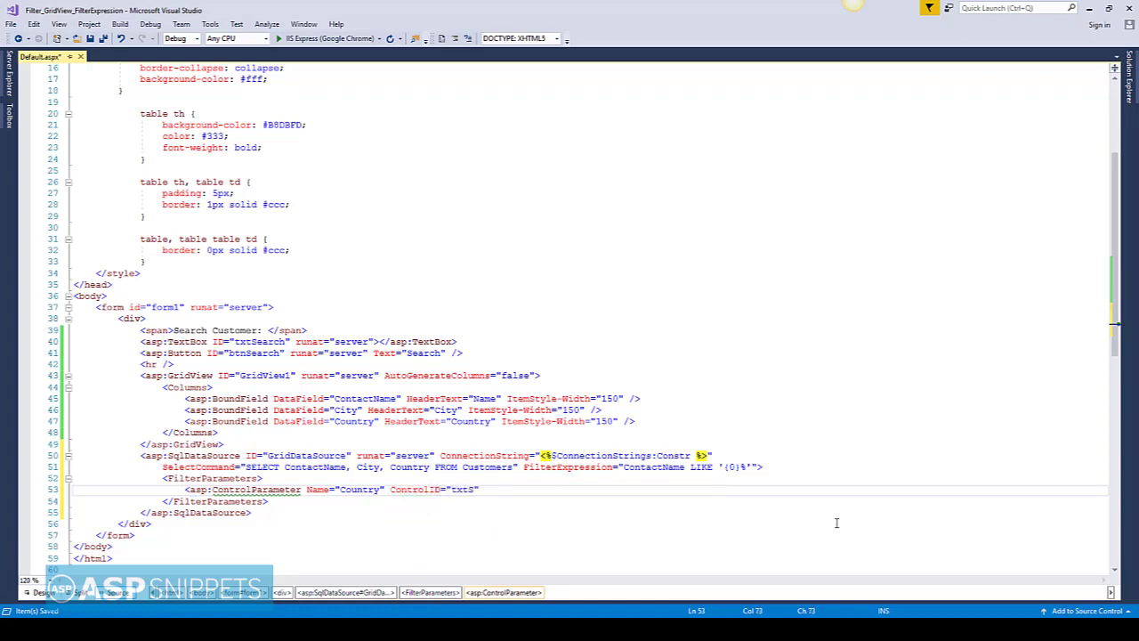
text(earch)
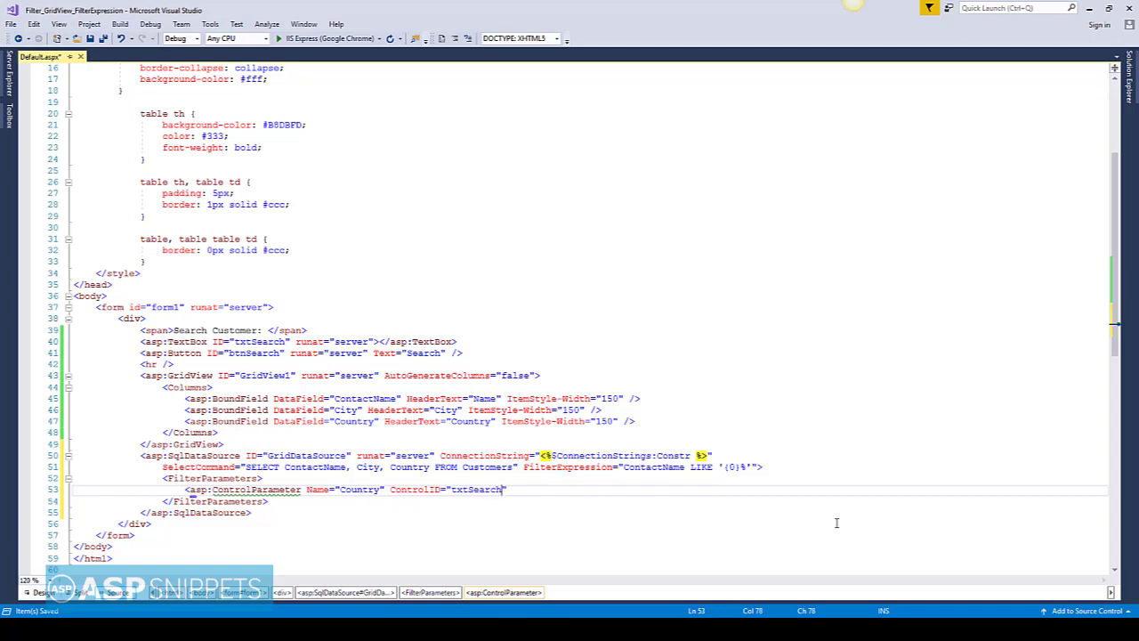
text(propertyName)
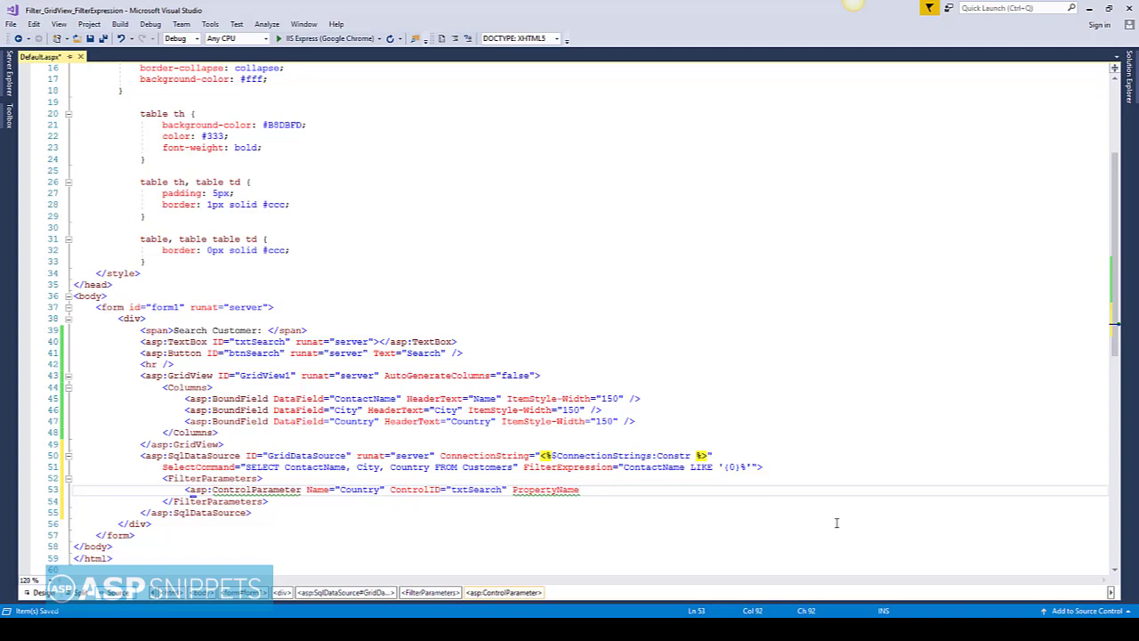
text(="Text" />)
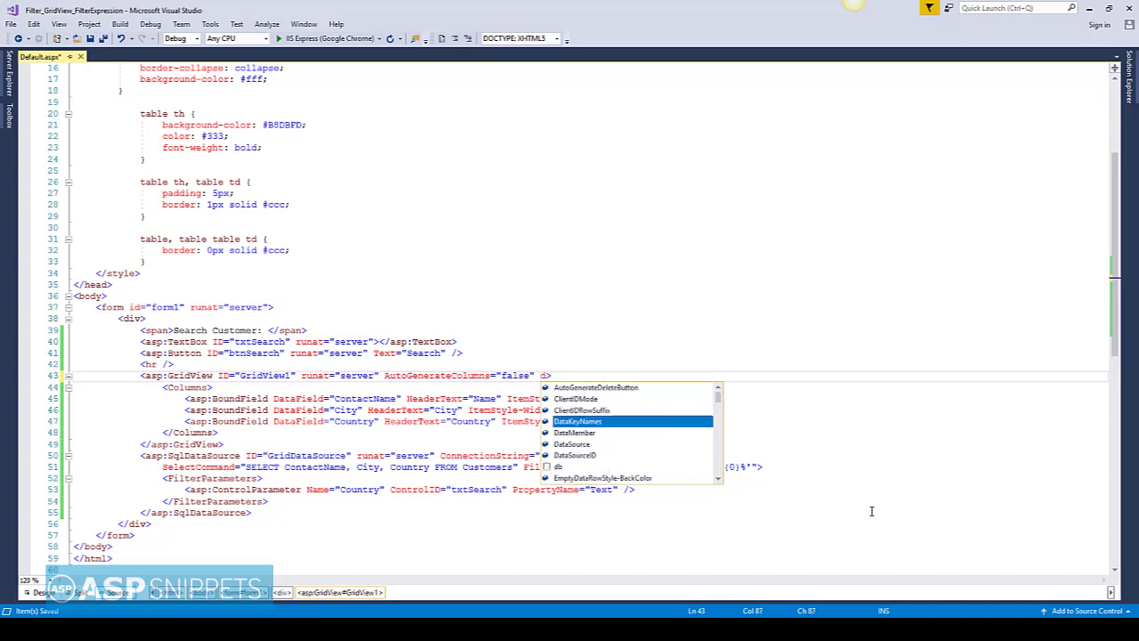
- Add DataSourceID="GridDataSource" and AllowPaging="true" to GridView1 and save
text(datas)
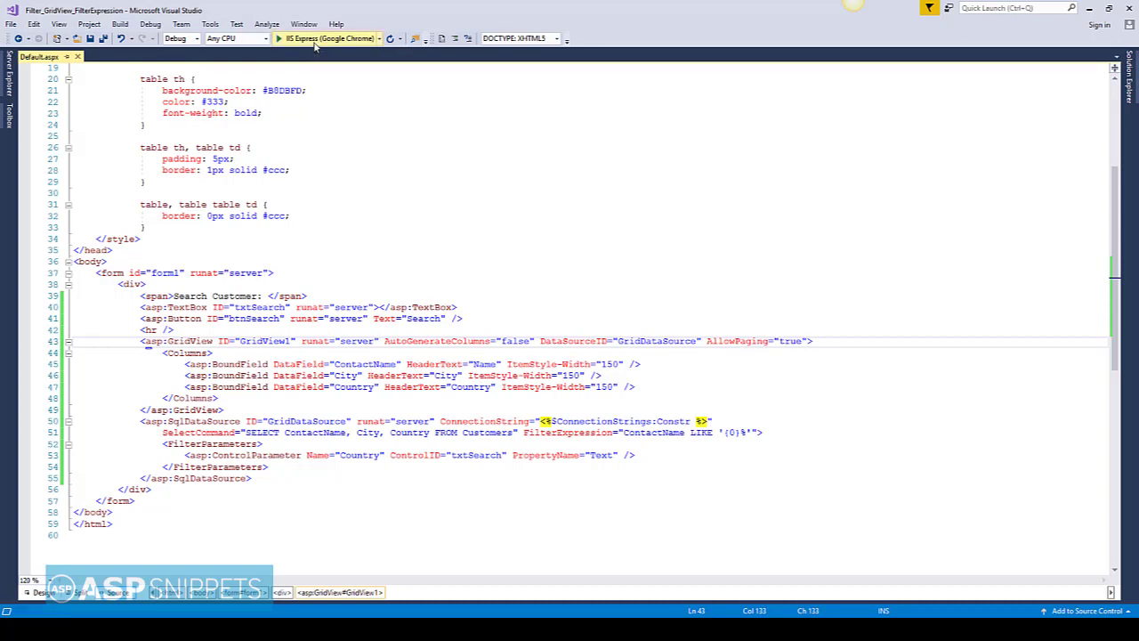
- Run the site in IIS Express (Chrome) and search customers for 'Maria'
click(278, 38)
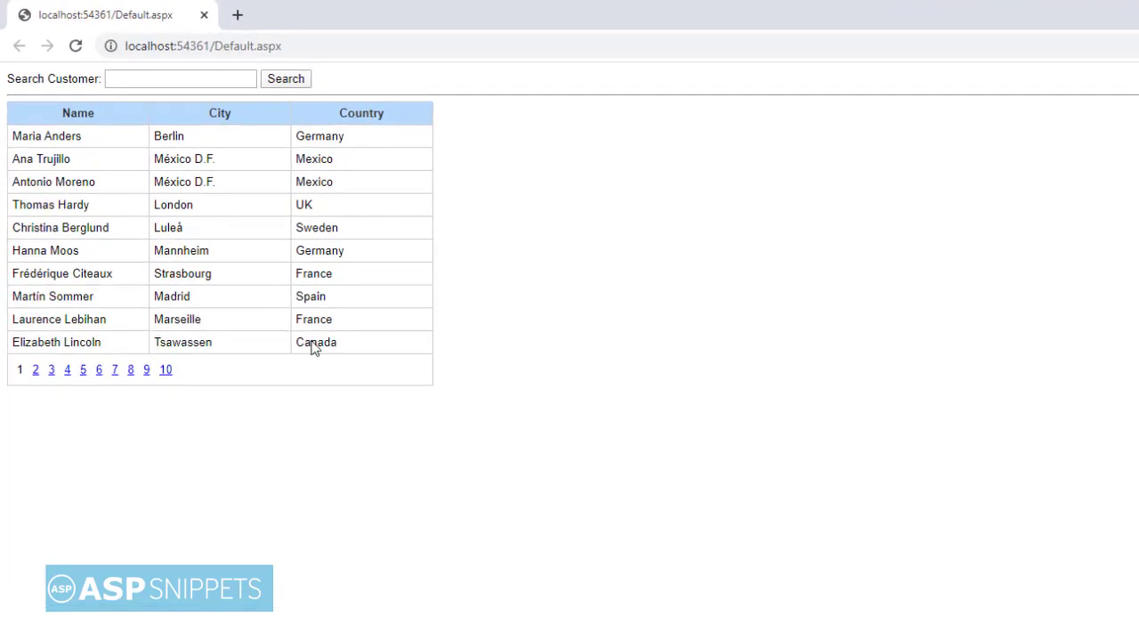
text(Maria)
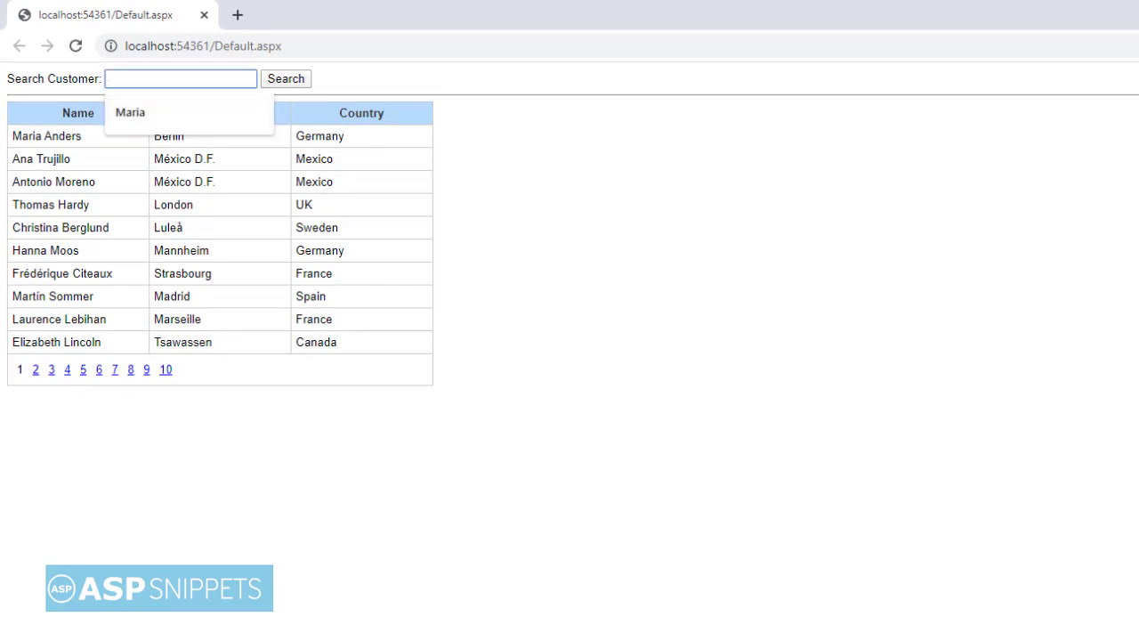
text(maria)
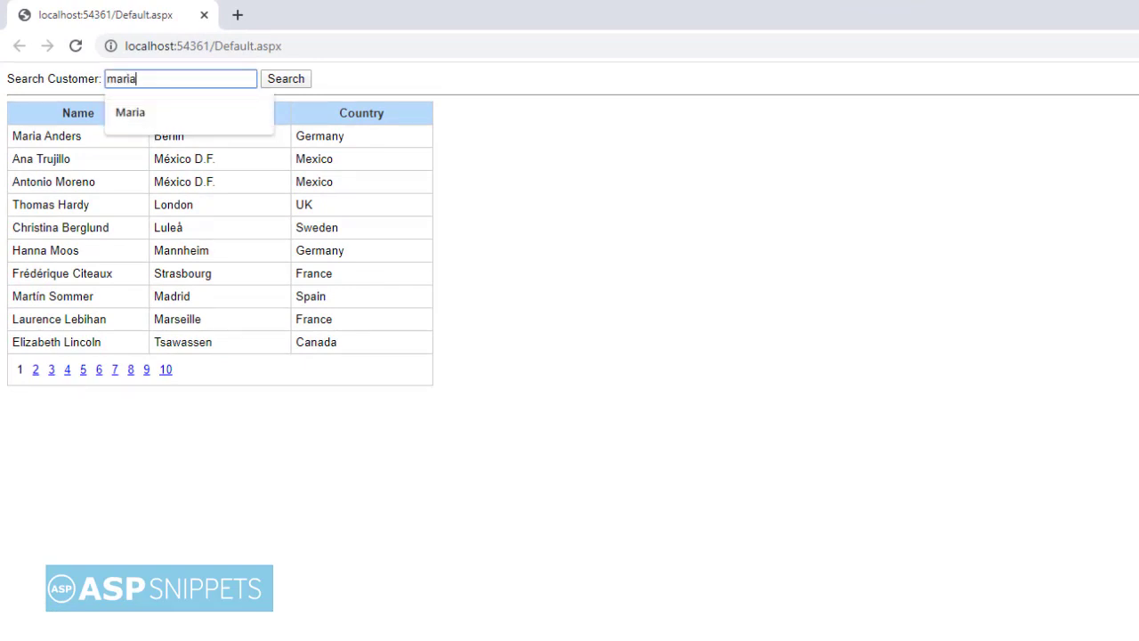
click(130, 111)
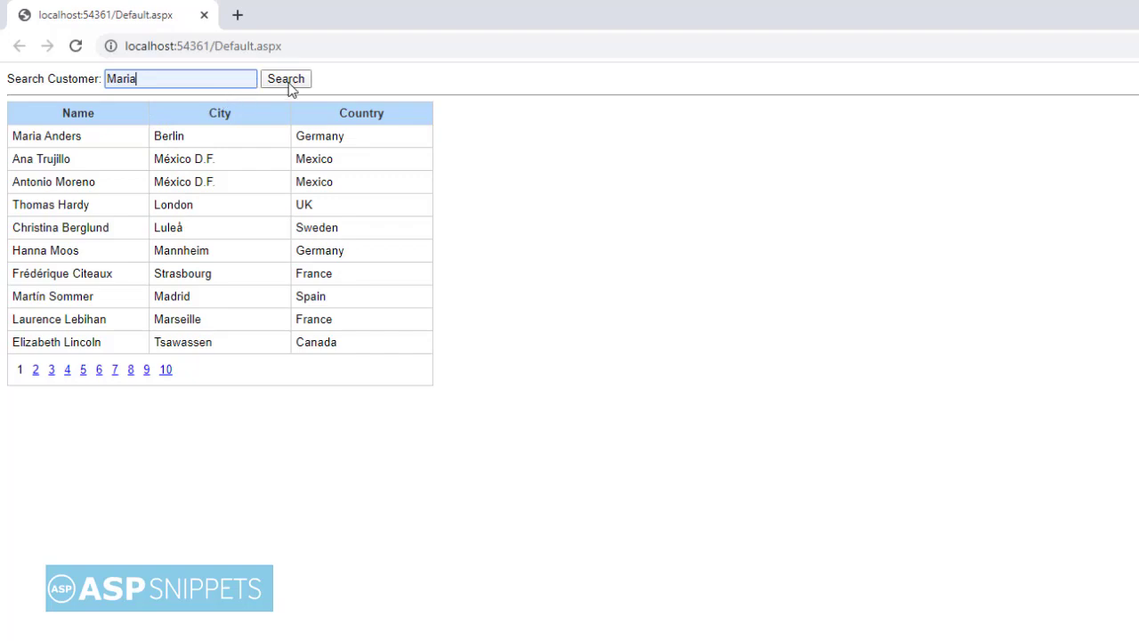
click(286, 78)
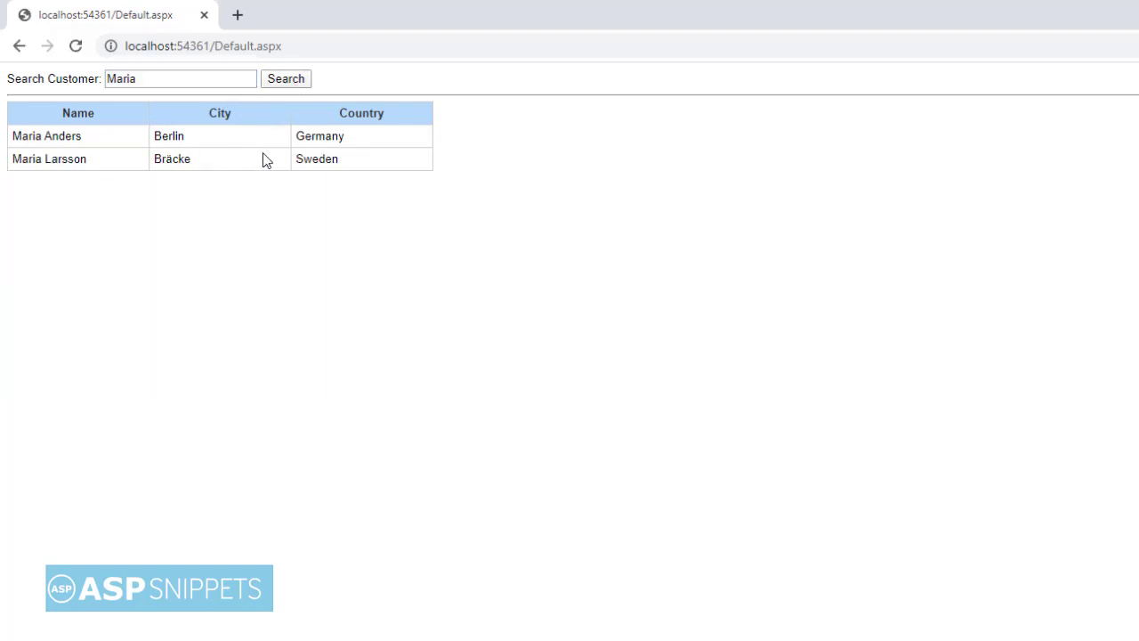